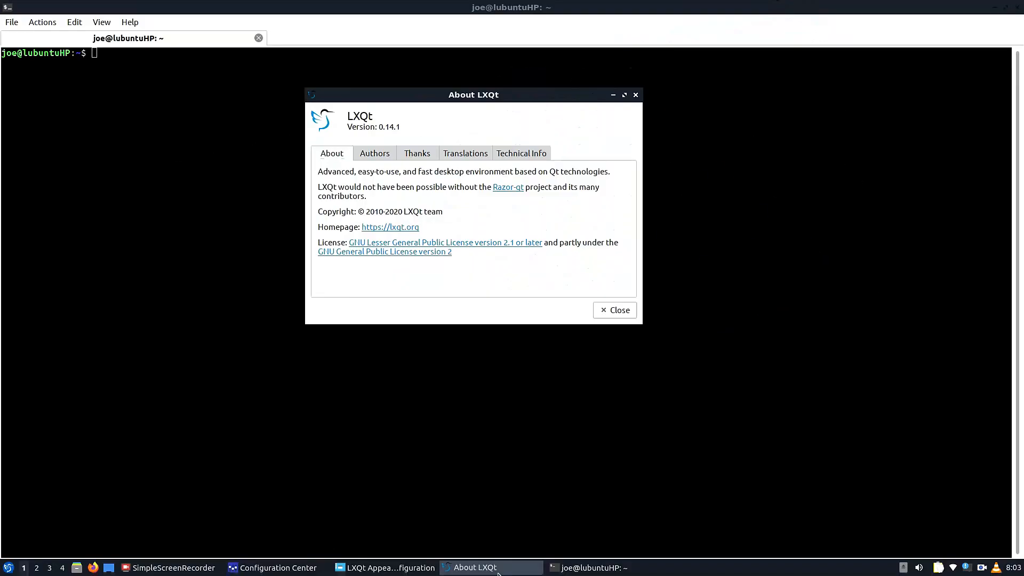
Move the About LXQt window down and close it, leaving the terminal visible.
{"action": "left_click_drag", "start_coordinate": [472, 93], "coordinate": [495, 156]}
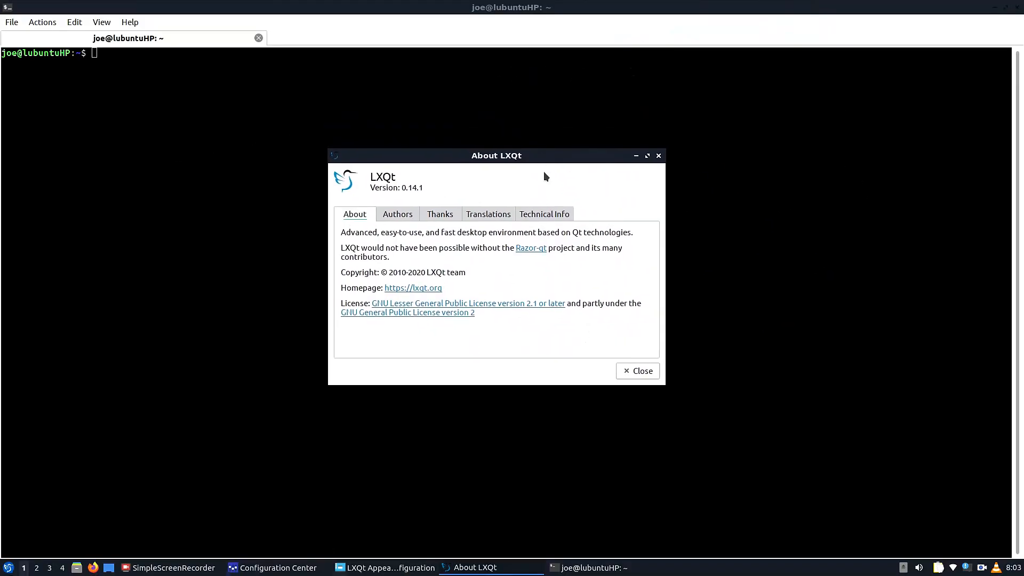
{"action": "left_click", "coordinate": [646, 155]}
{"action": "type", "text": "neofetch"}
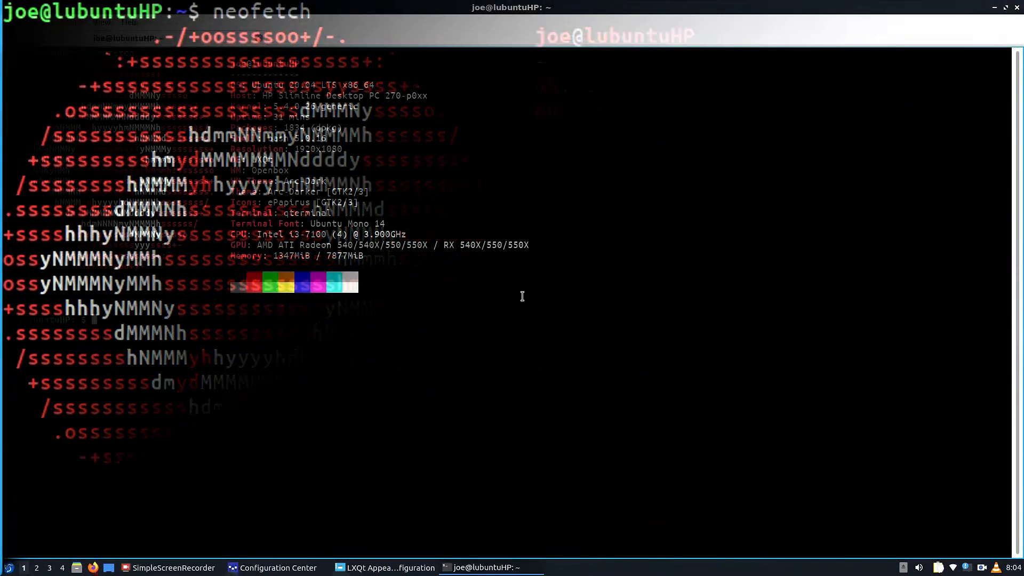
Run 'inxi -b', 'uname -v' and 'uname -a' to print hardware and kernel details.
{"action": "type", "text": "inxi -b"}
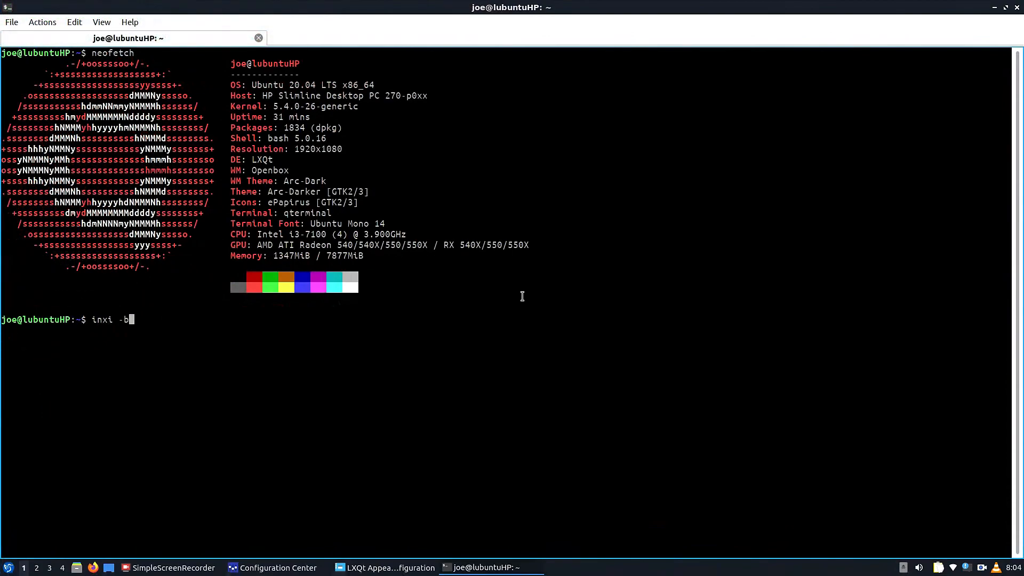
{"action": "key", "text": "Return"}
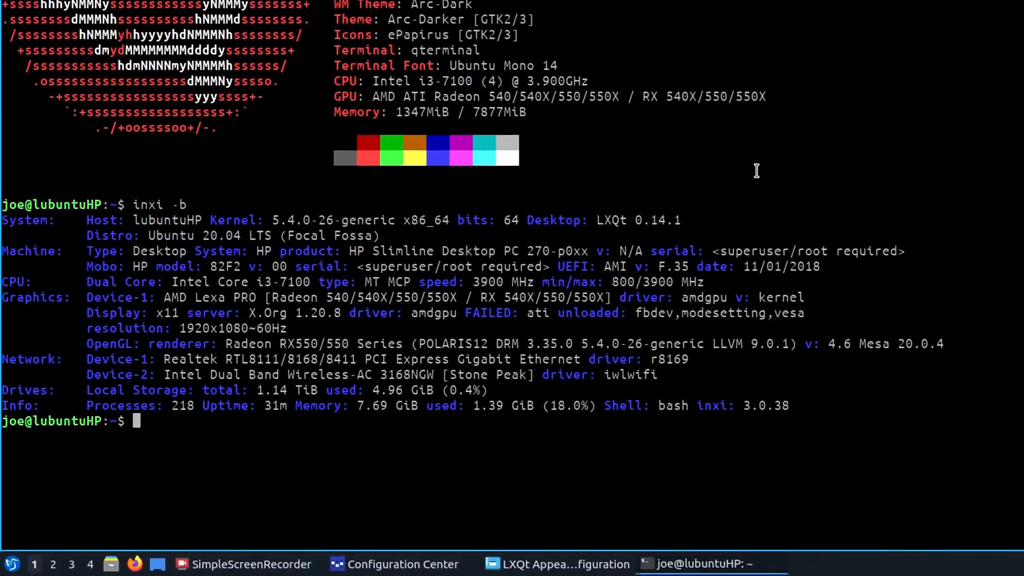
{"action": "type", "text": "uname -v"}
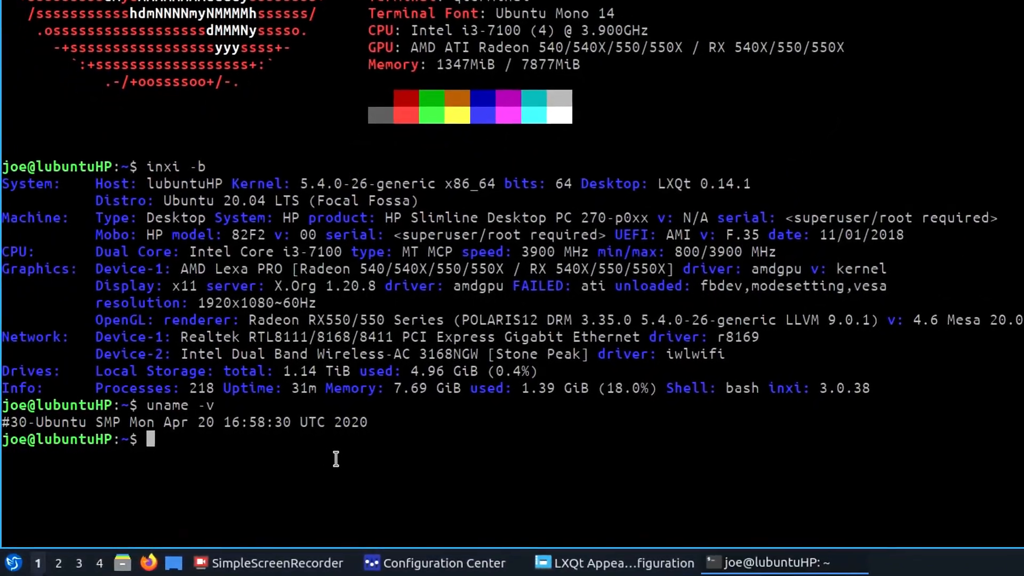
{"action": "type", "text": "uname -a"}
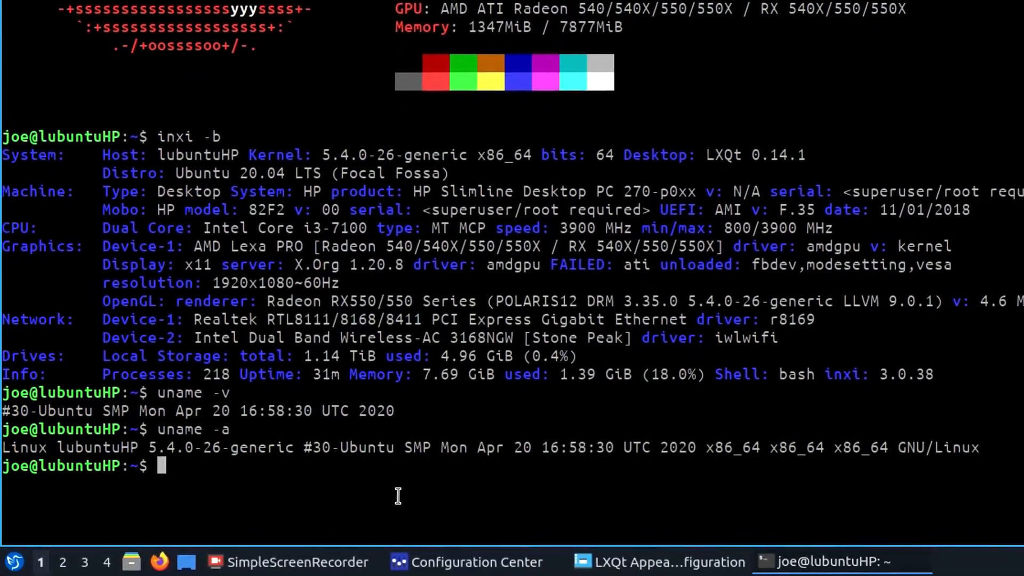
{"action": "scroll", "scroll_direction": "down", "scroll_amount": 3}
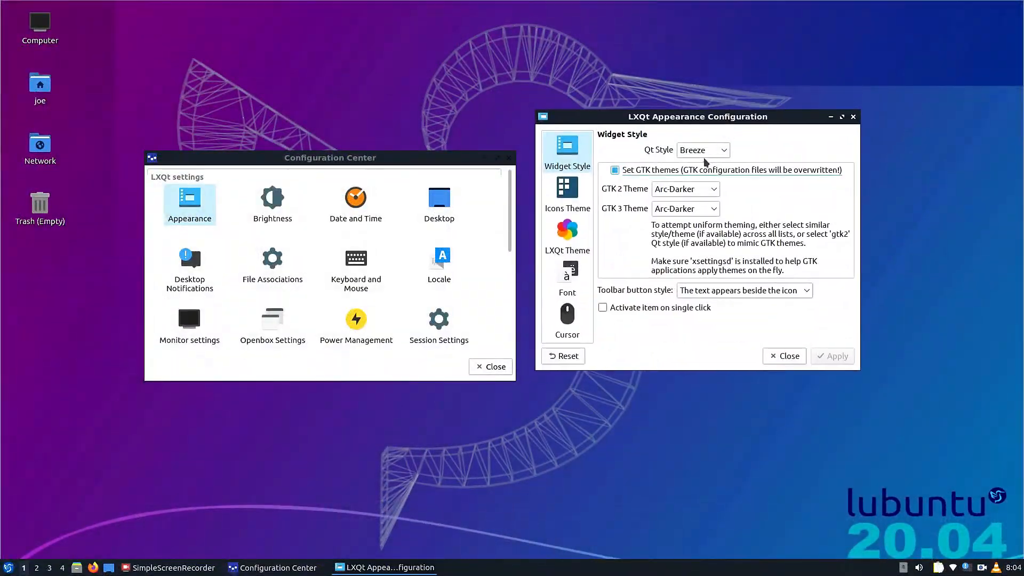
Set the GTK 2 and GTK 3 themes to Arc-Dark and apply the change.
{"action": "left_click", "coordinate": [684, 188]}
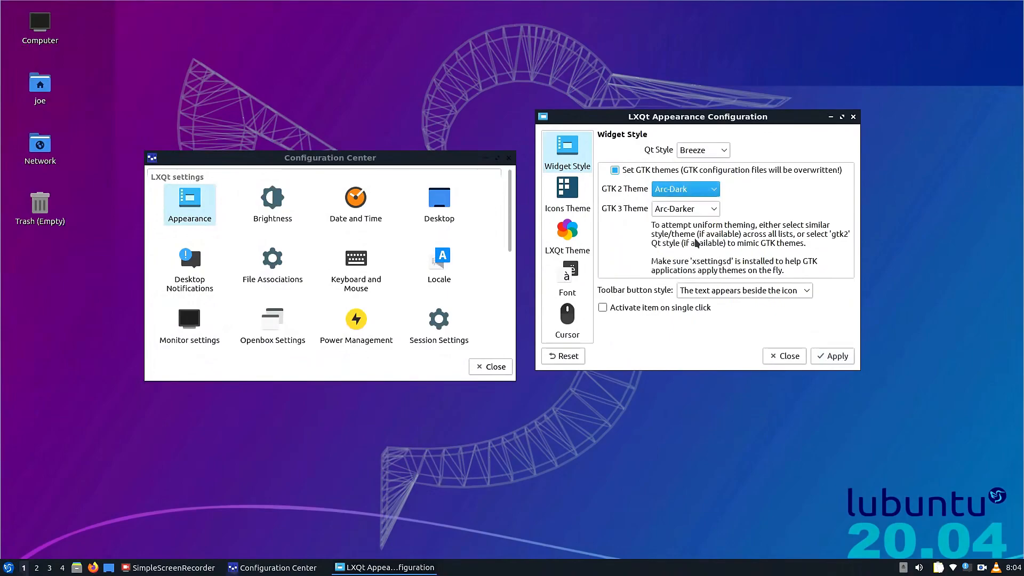
{"action": "left_click", "coordinate": [834, 356]}
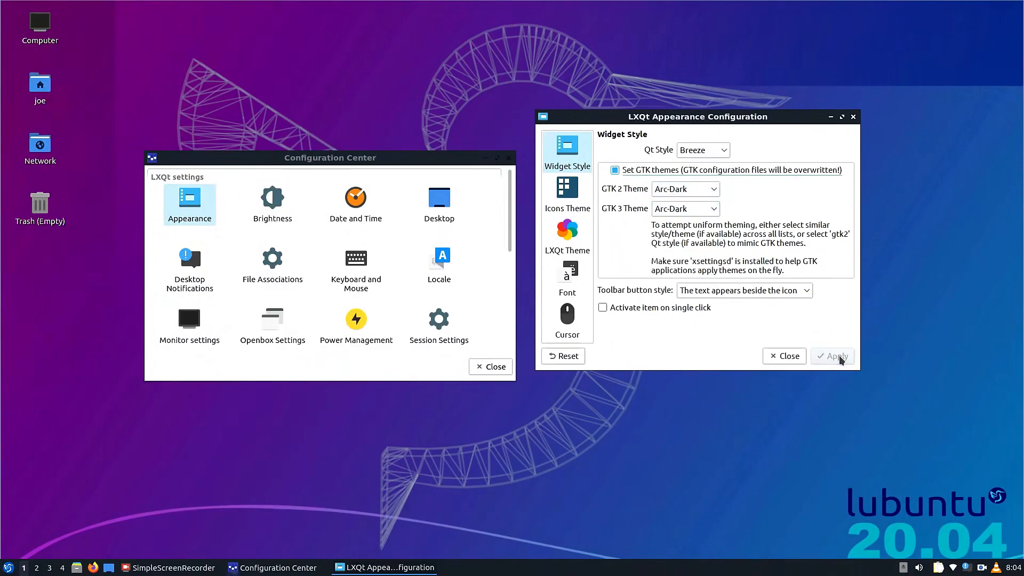
{"action": "left_click", "coordinate": [833, 356]}
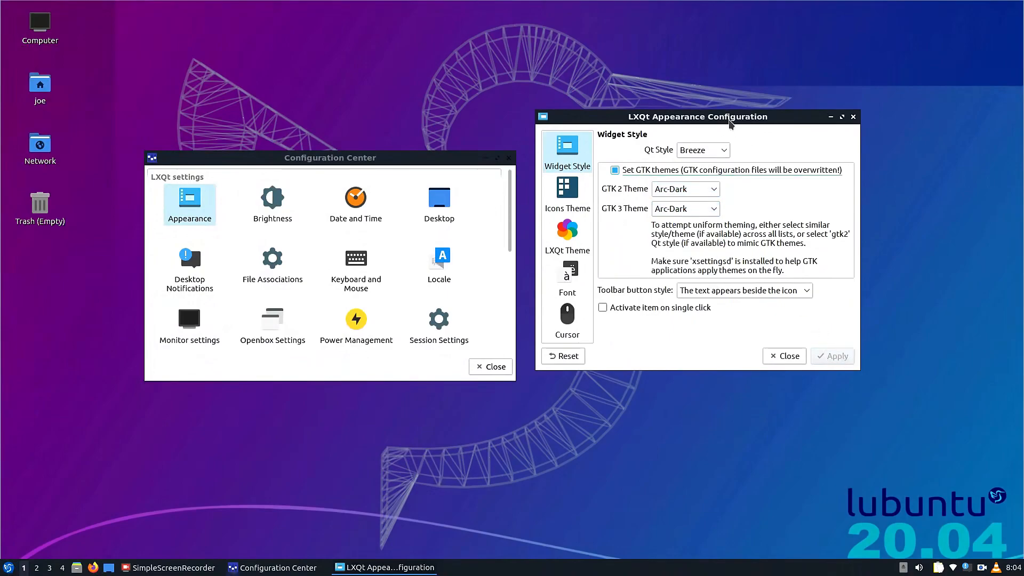
{"action": "left_click_drag", "start_coordinate": [698, 116], "coordinate": [751, 86]}
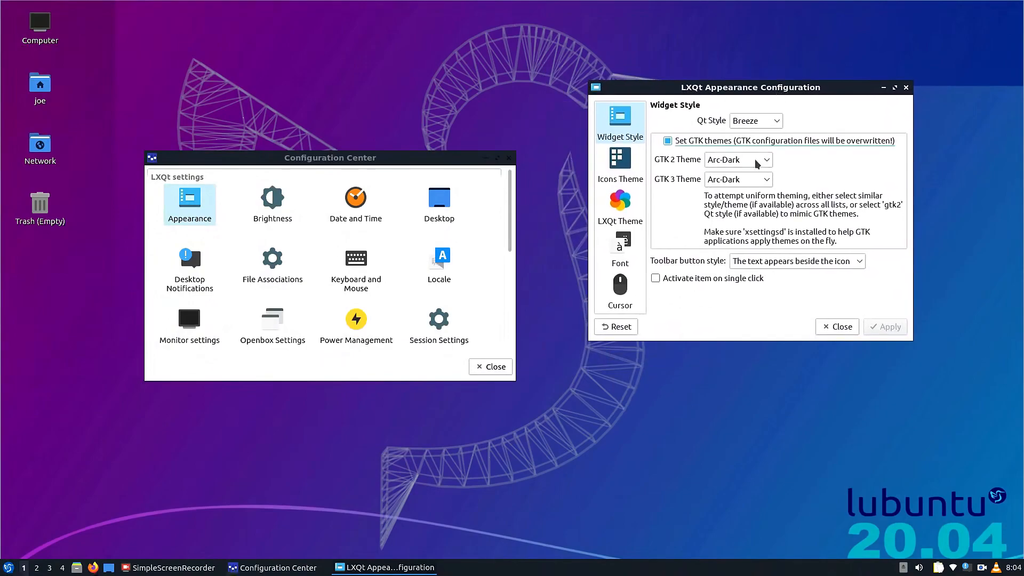
{"action": "left_click", "coordinate": [738, 159]}
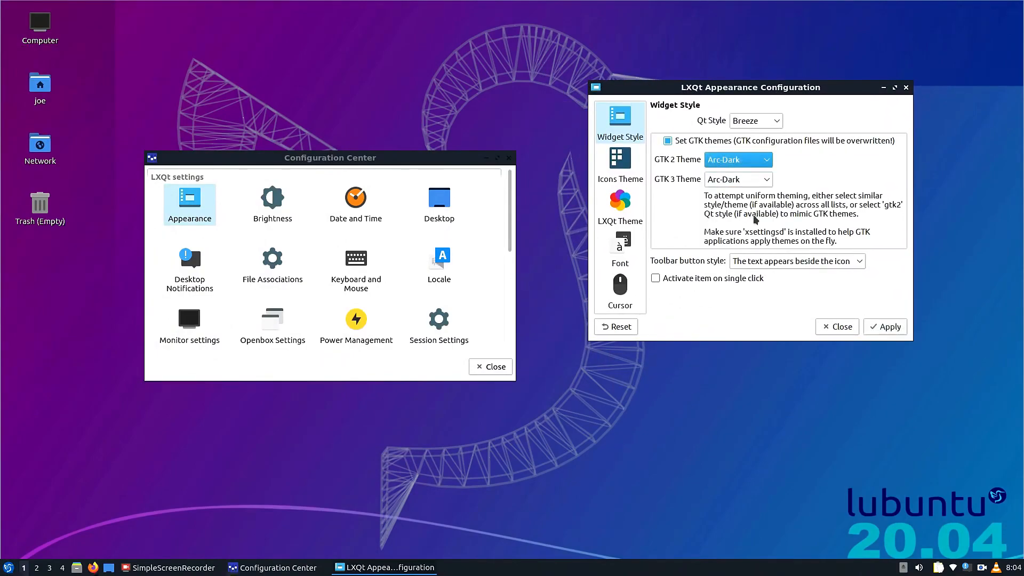
{"action": "left_click", "coordinate": [885, 326]}
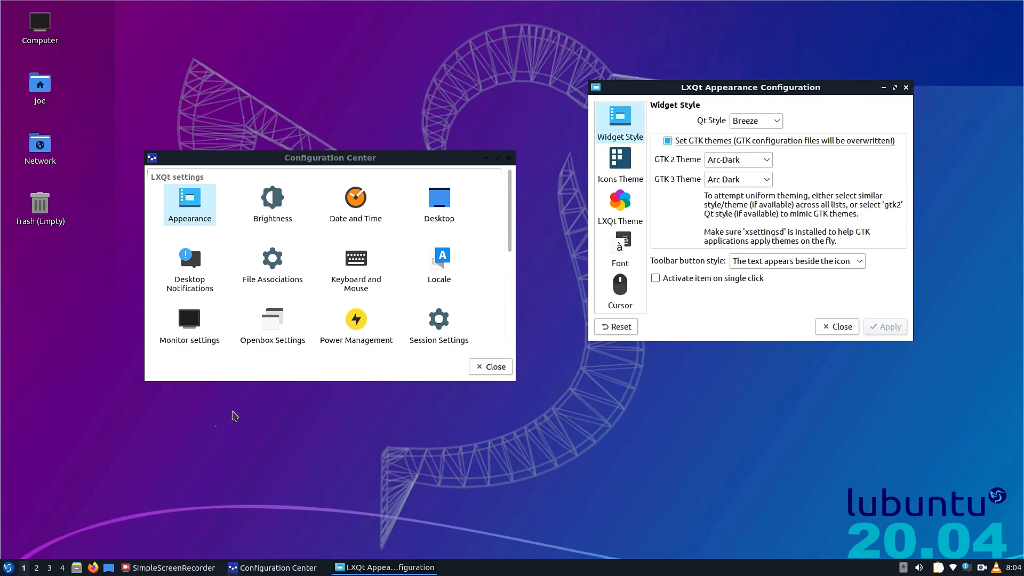
Rearrange the Configuration Center window and bring up the application launcher.
{"action": "left_click_drag", "start_coordinate": [329, 158], "coordinate": [353, 107]}
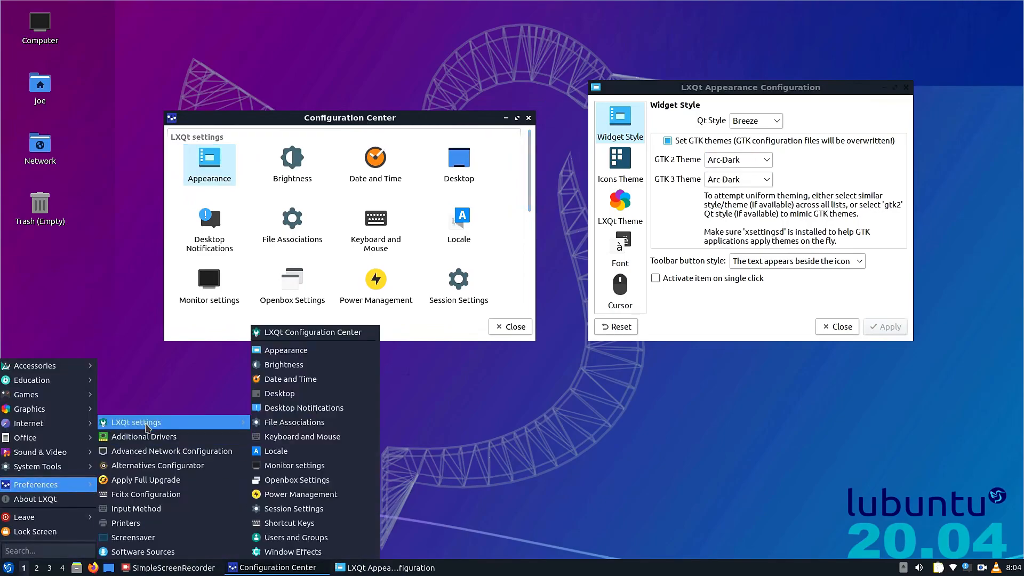
{"action": "left_click", "coordinate": [310, 106]}
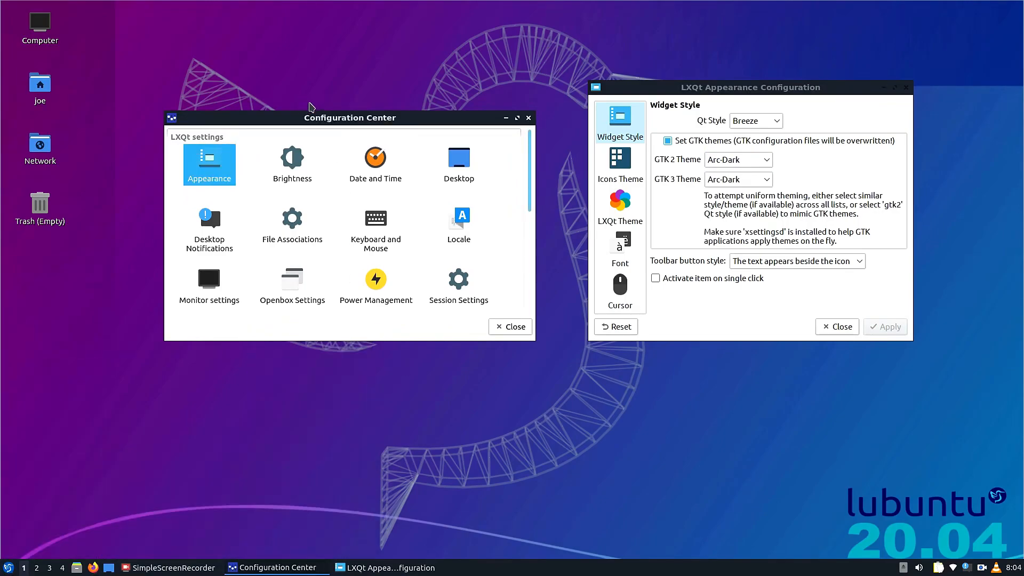
{"action": "left_click_drag", "start_coordinate": [349, 117], "coordinate": [268, 116]}
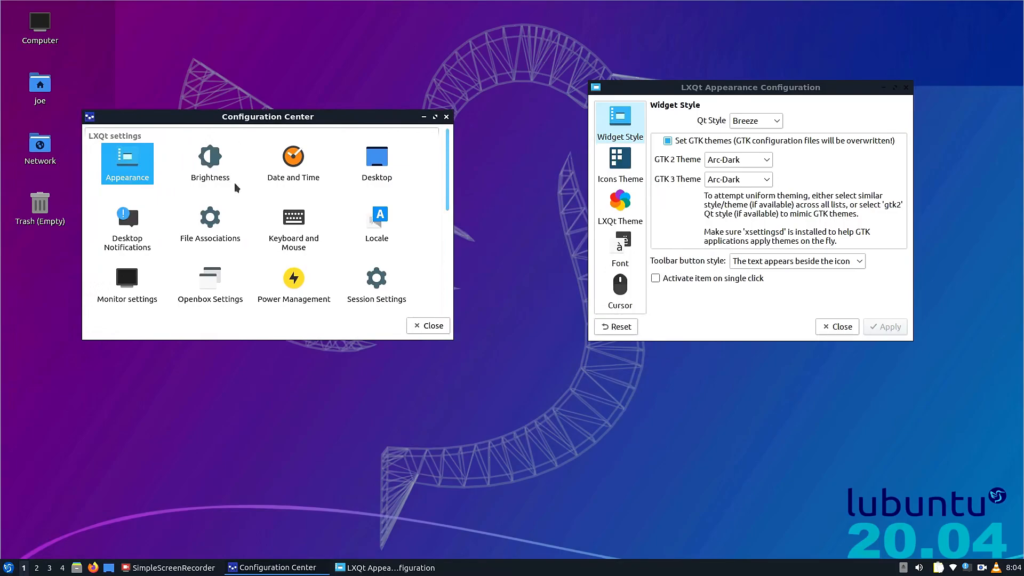
{"action": "left_click", "coordinate": [6, 567]}
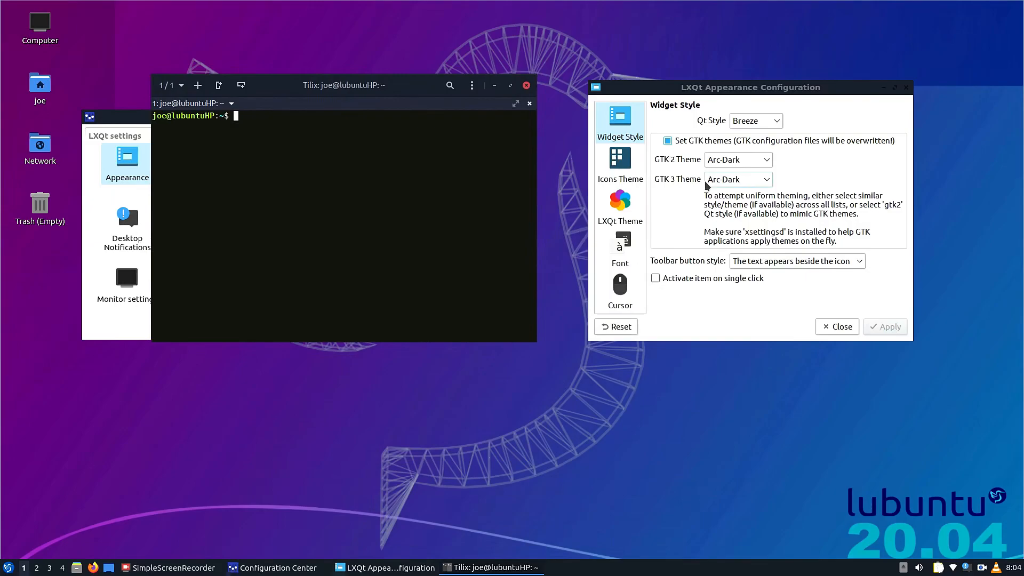
{"action": "mouse_move", "coordinate": [767, 154]}
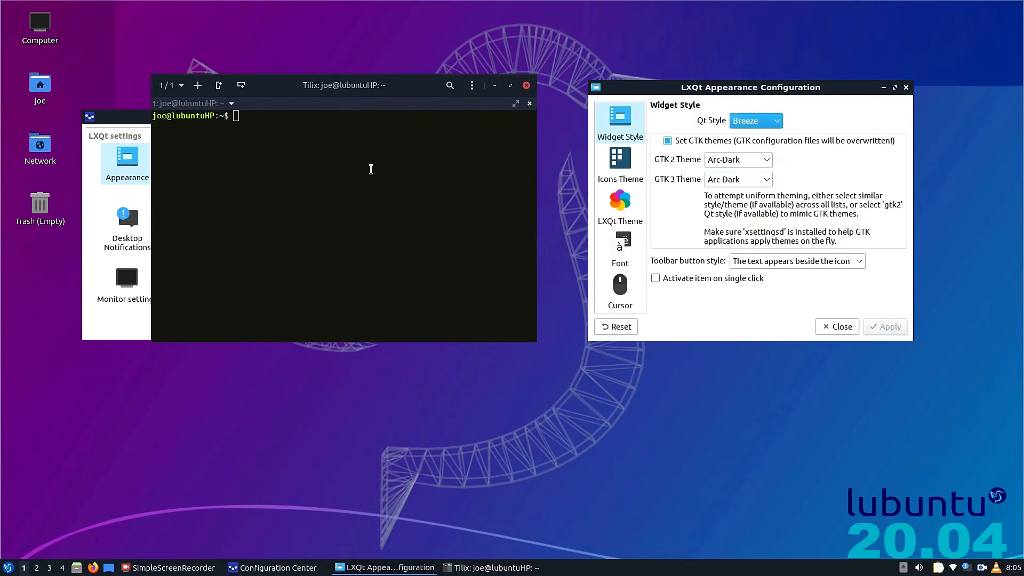
Run 'apt search kvantum' to list the Kvantum style engine packages.
{"action": "type", "text": "a"}
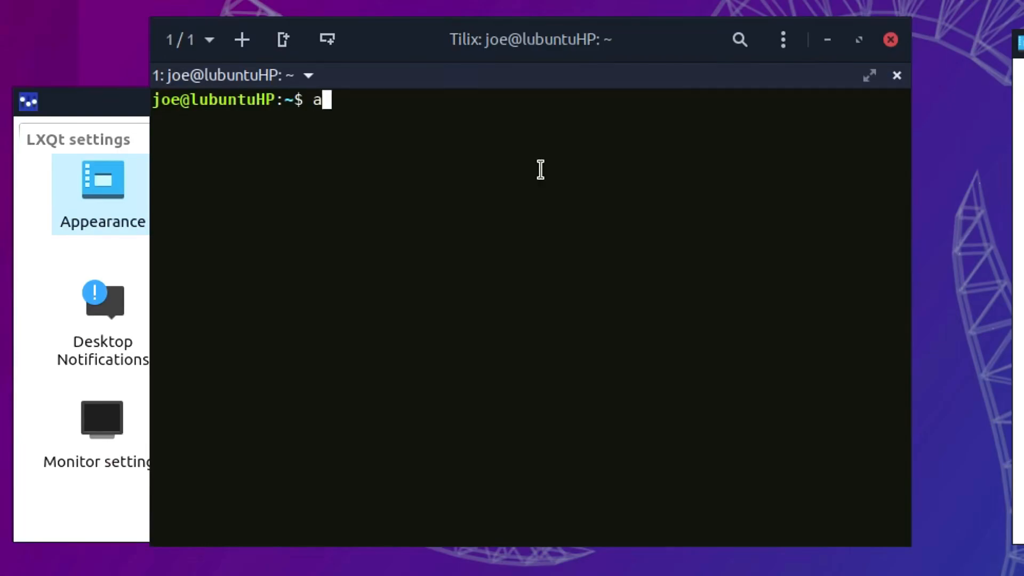
{"action": "type", "text": "pt search kvantum"}
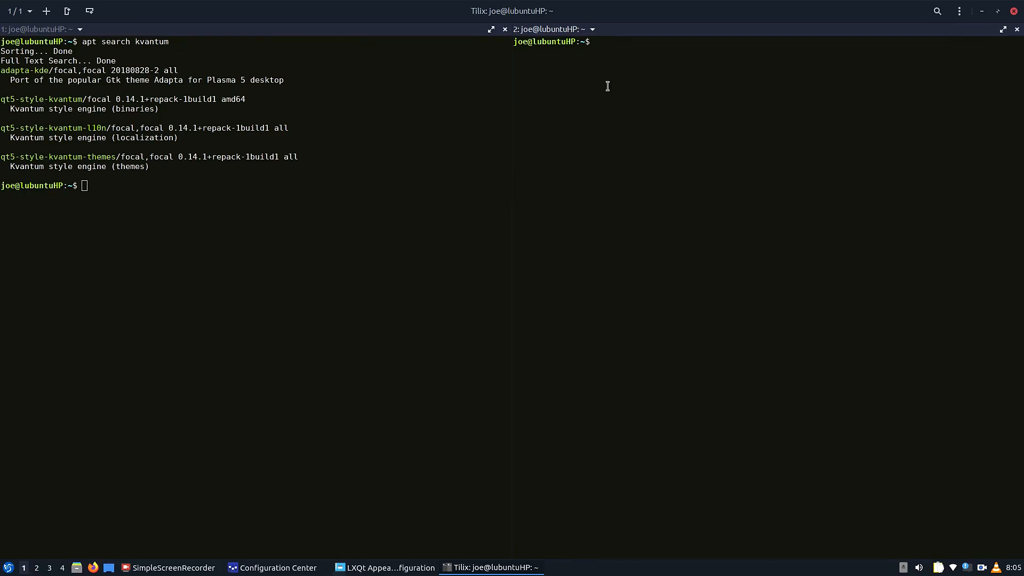
Run 'sudo apt install adapta-kde' in the right pane to install it with Kvantum.
{"action": "type", "text": "su"}
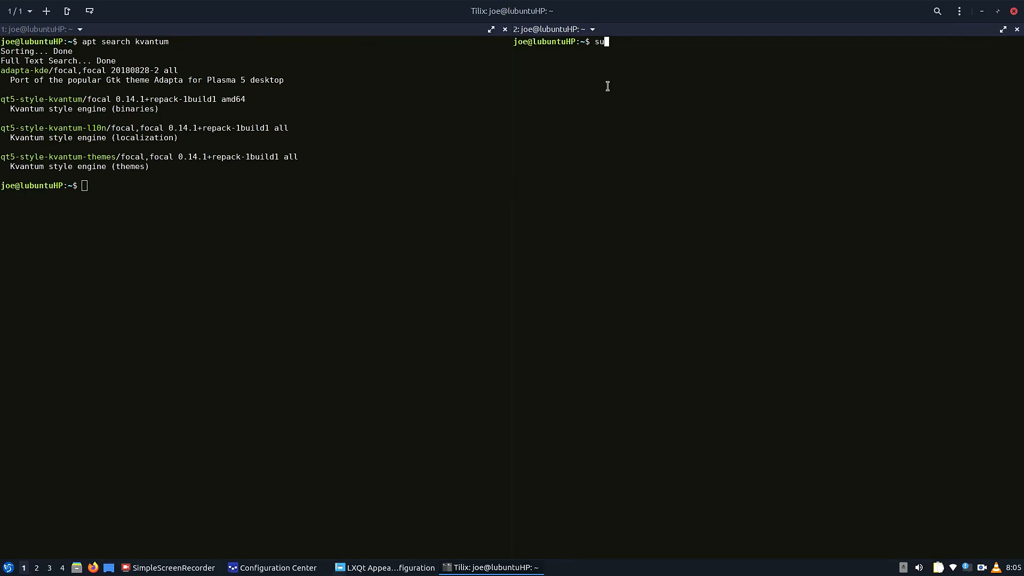
{"action": "type", "text": "do s"}
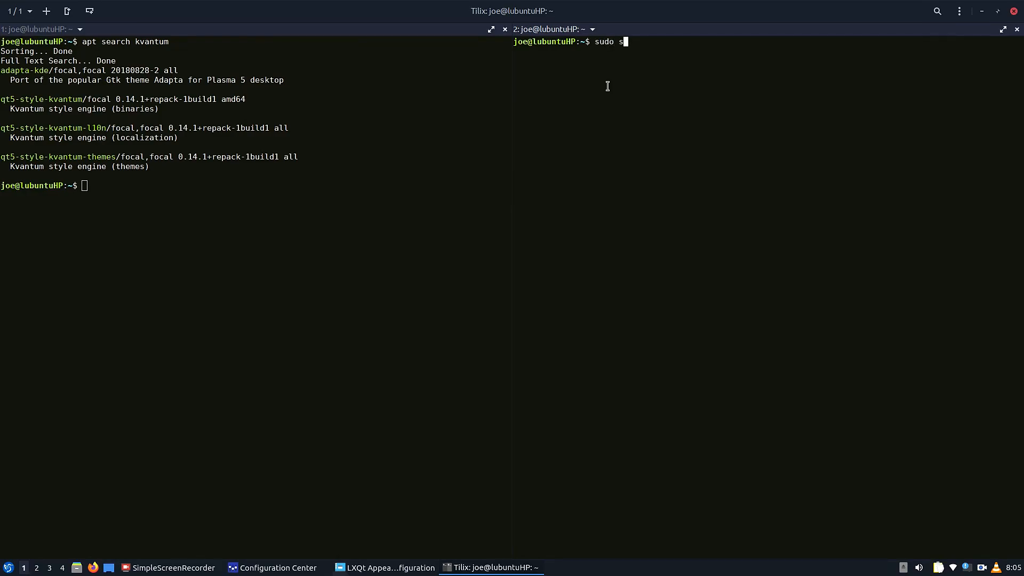
{"action": "type", "text": "apt install"}
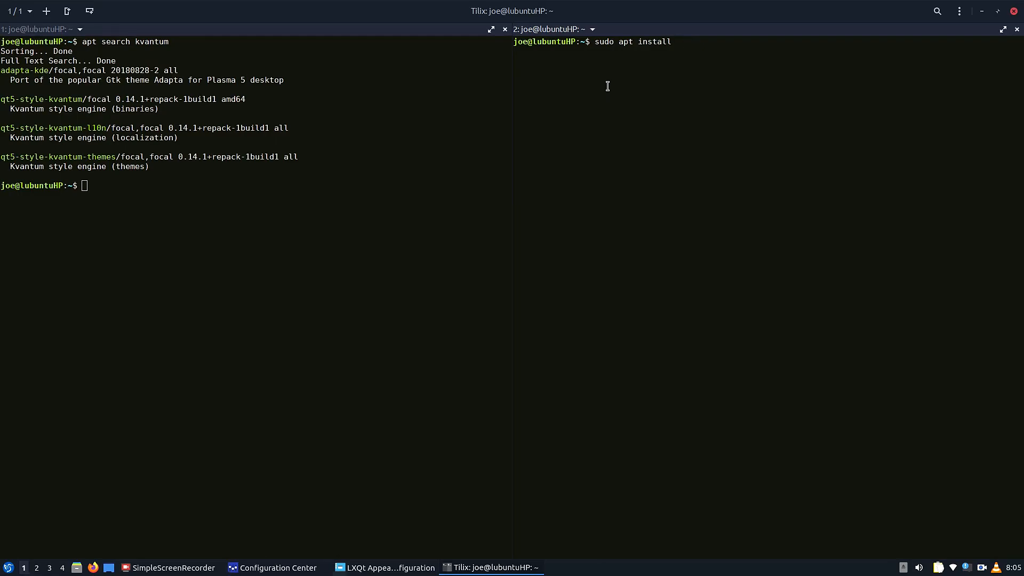
{"action": "type", "text": "adapta"}
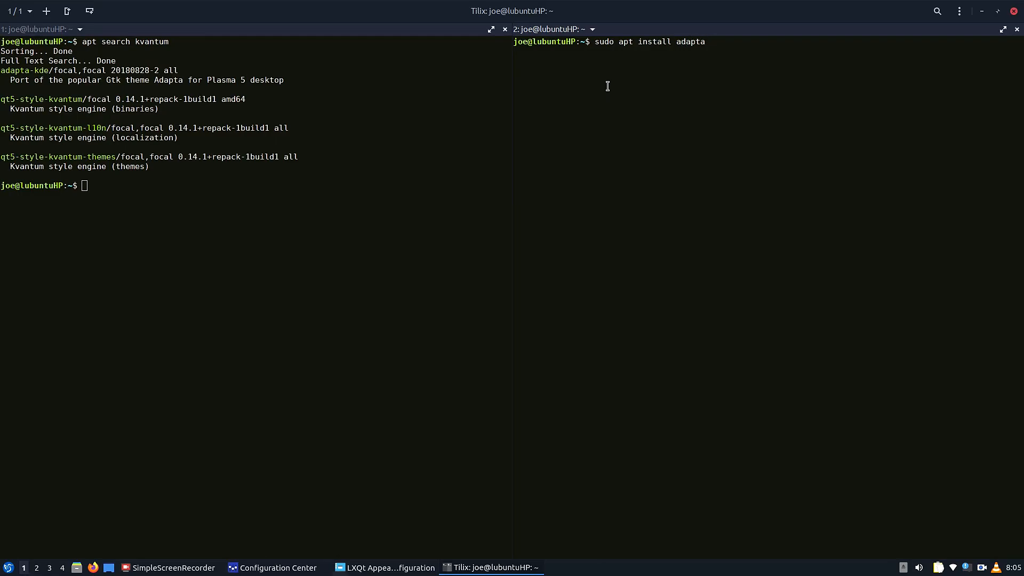
{"action": "type", "text": "-kde"}
{"action": "type", "text": "y"}
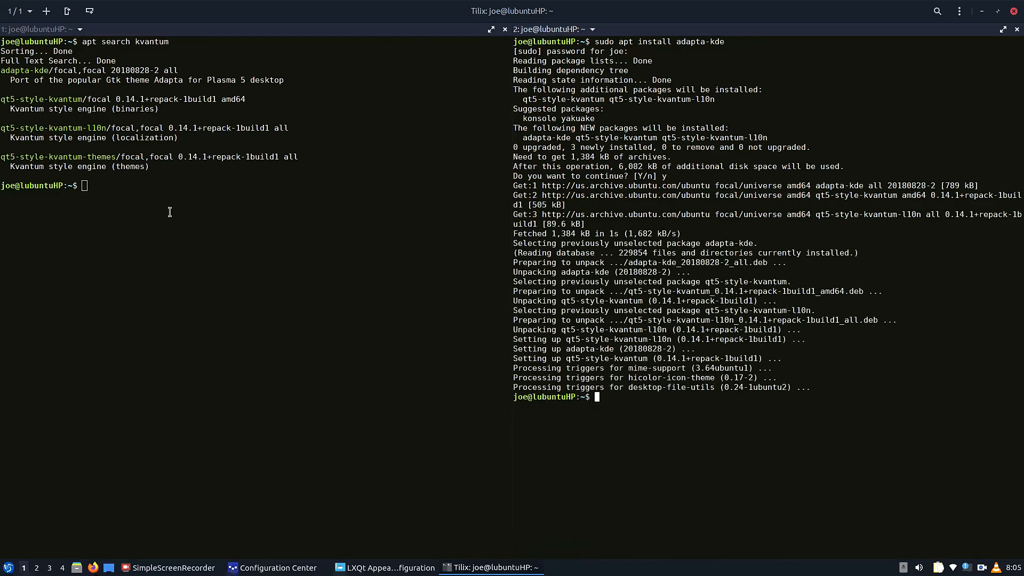
Run 'sudo apt install qt5-style-kvantum-themes -y' to install the Kvantum themes.
{"action": "type", "text": "sudo"}
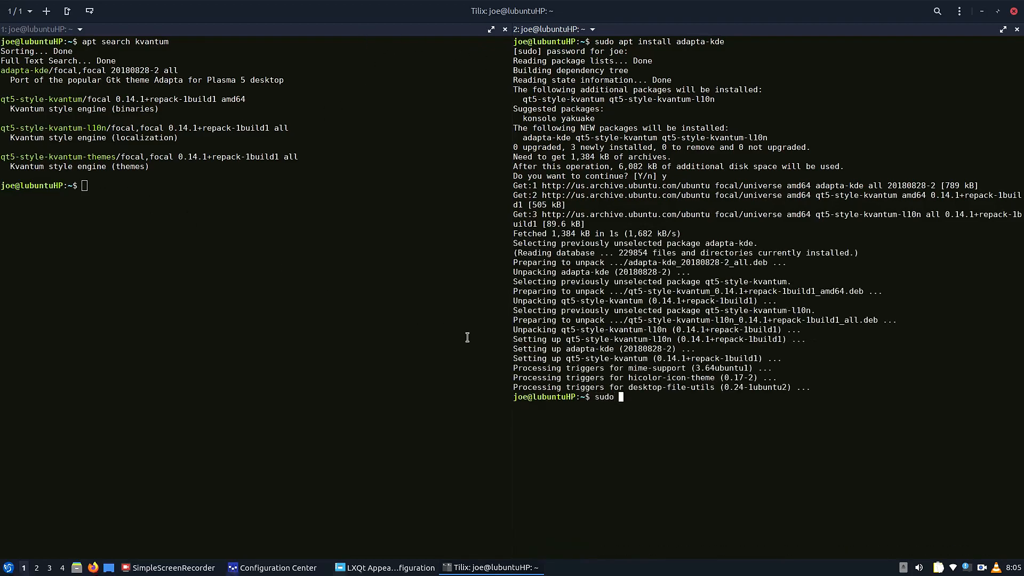
{"action": "type", "text": "apt install"}
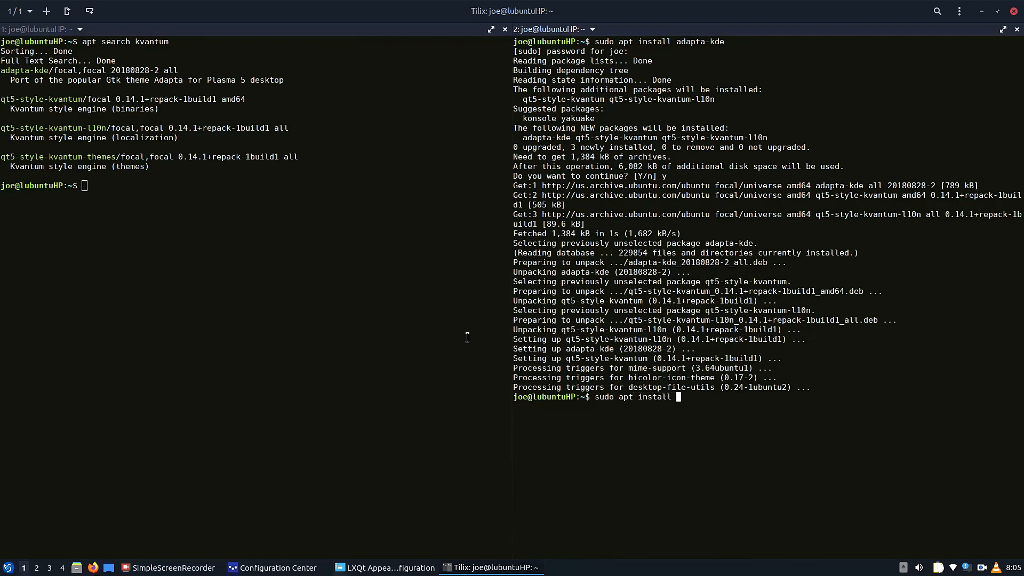
{"action": "type", "text": "qt5"}
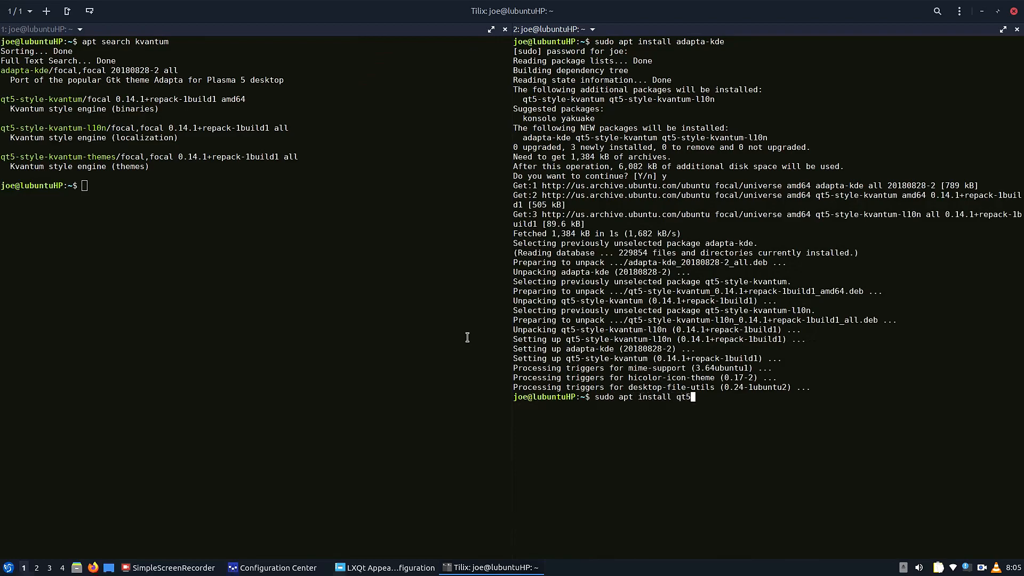
{"action": "type", "text": "-style-k"}
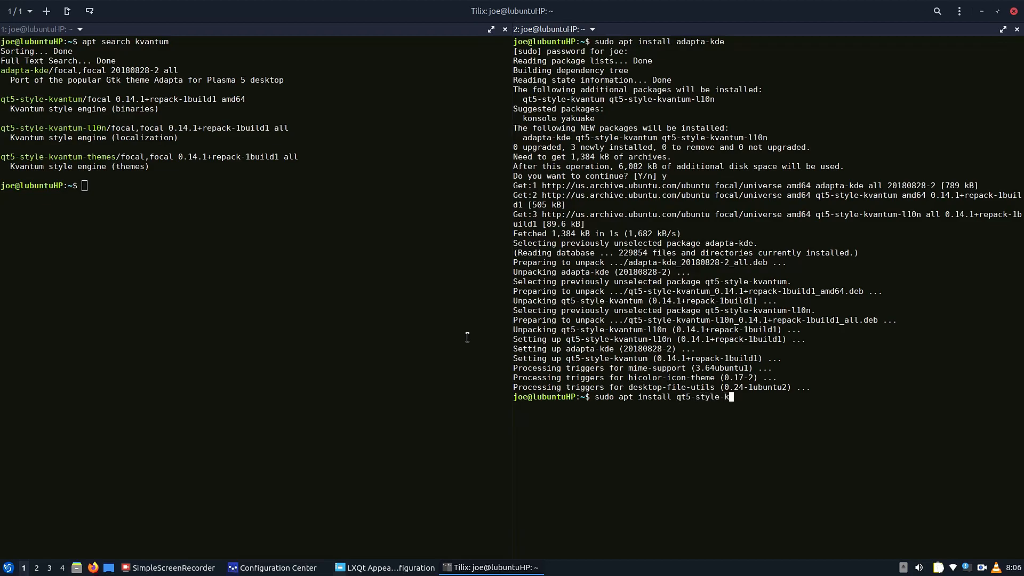
{"action": "type", "text": "vantum-"}
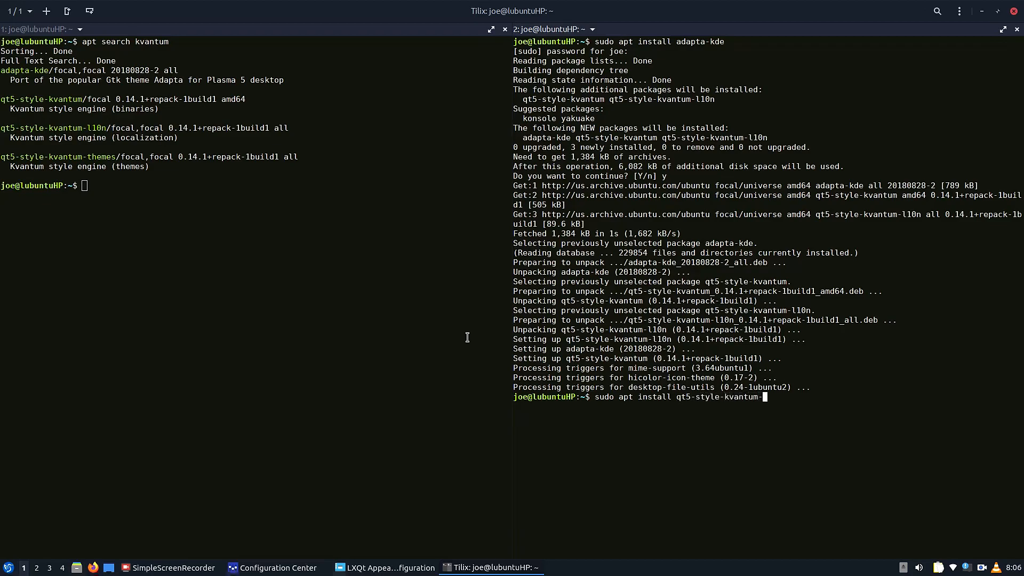
{"action": "type", "text": "themes -y"}
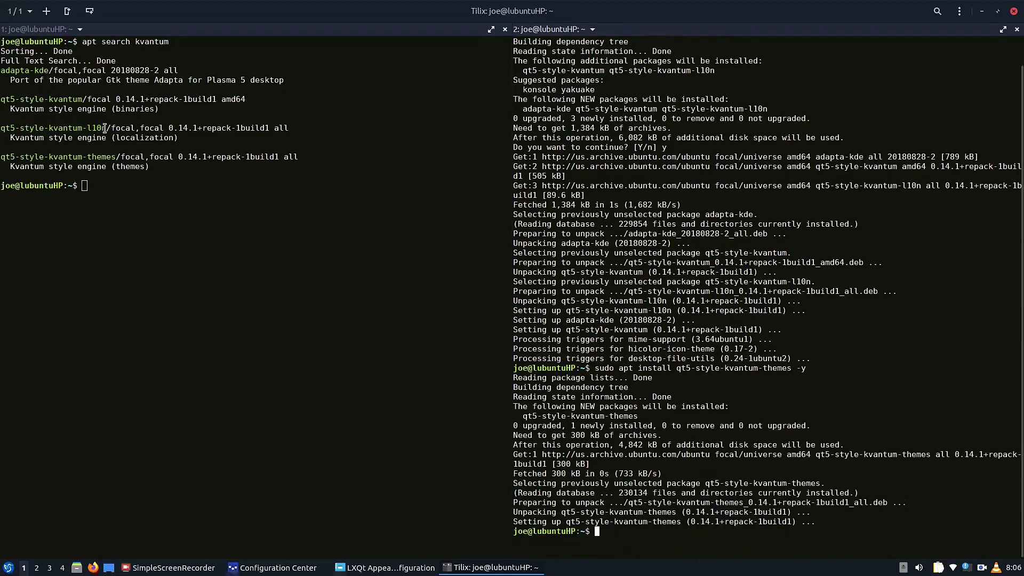
Copy the Kvantum l10n package name from the left pane into a new install command.
{"action": "right_click", "coordinate": [53, 127]}
{"action": "type", "text": "sudo apt install qt5-style-kvantum-l10n"}
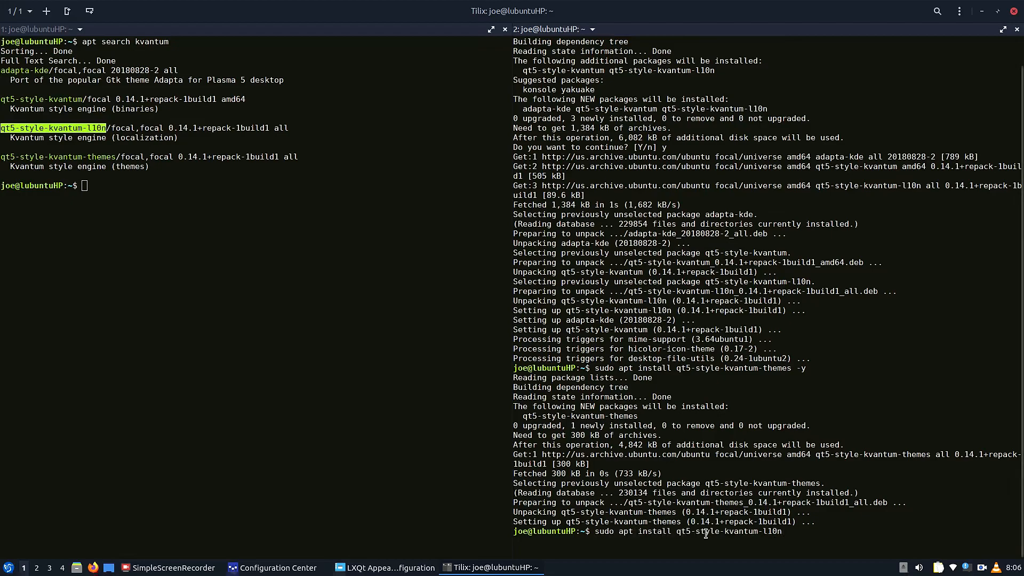
{"action": "key", "text": "Return"}
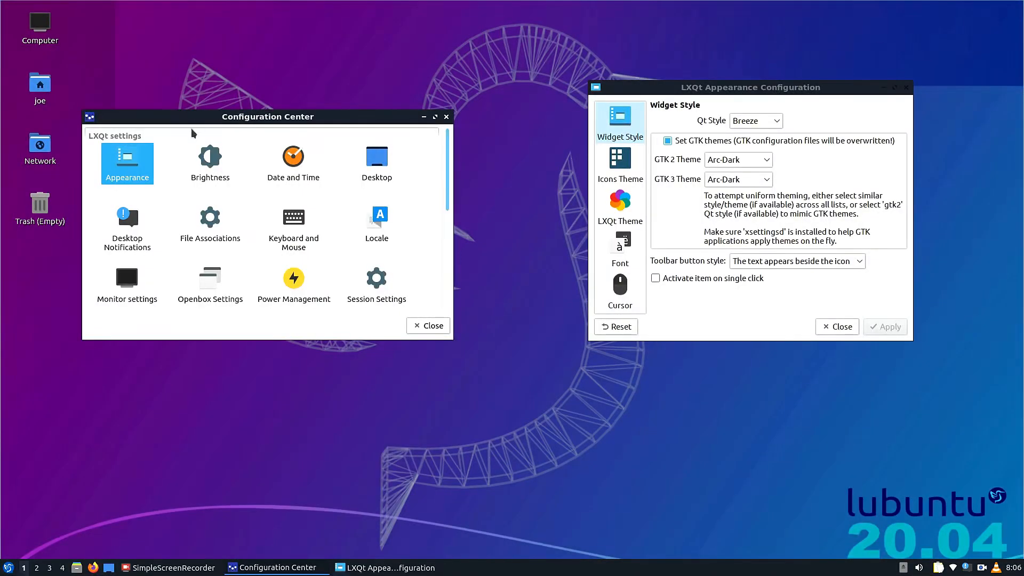
Launch Kvantum Manager from the menu search 'kva' and close the Configuration Center.
{"action": "left_click", "coordinate": [9, 566]}
{"action": "type", "text": "k"}
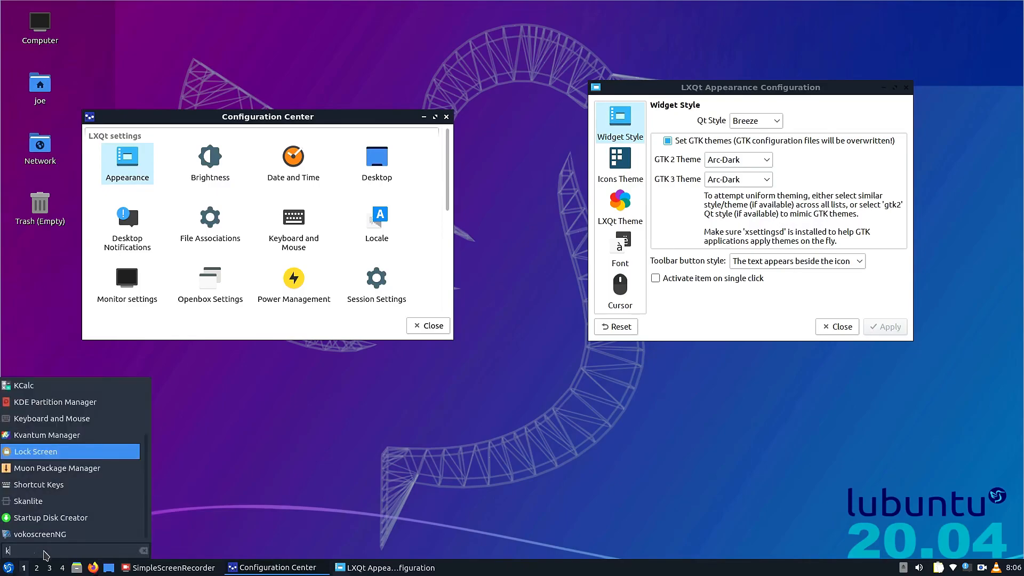
{"action": "type", "text": "va"}
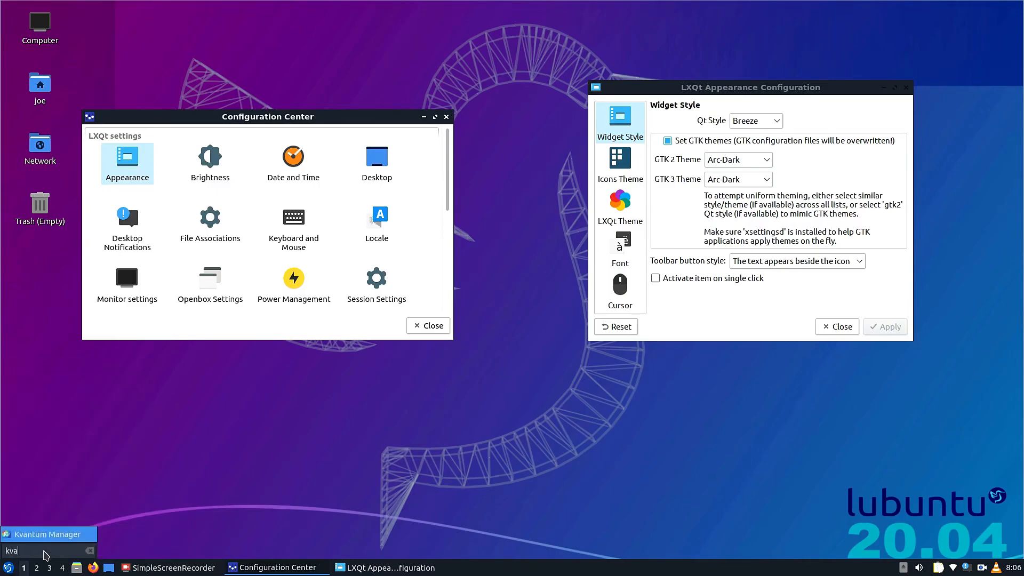
{"action": "left_click", "coordinate": [49, 533]}
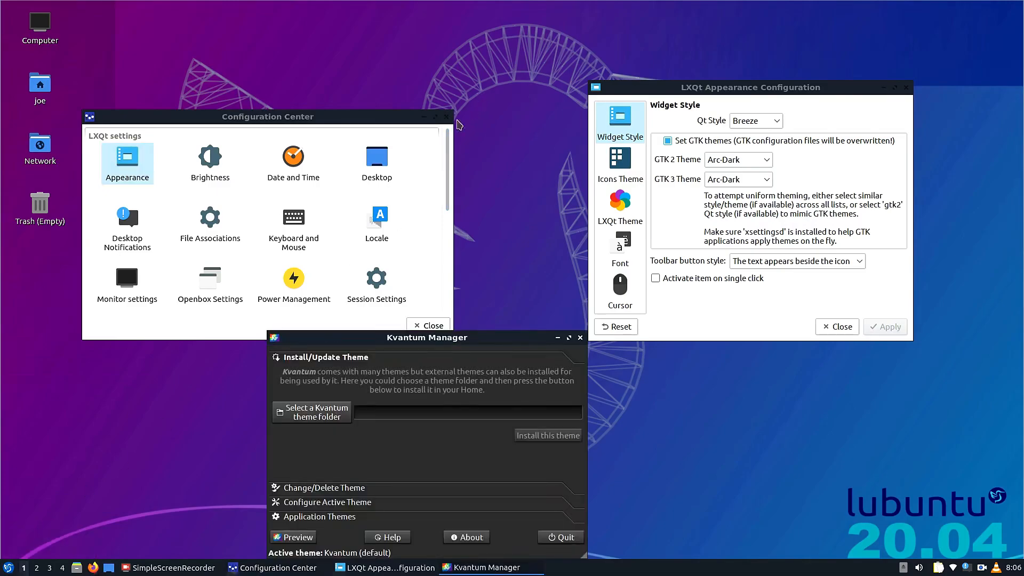
{"action": "left_click_drag", "start_coordinate": [268, 117], "coordinate": [246, 101]}
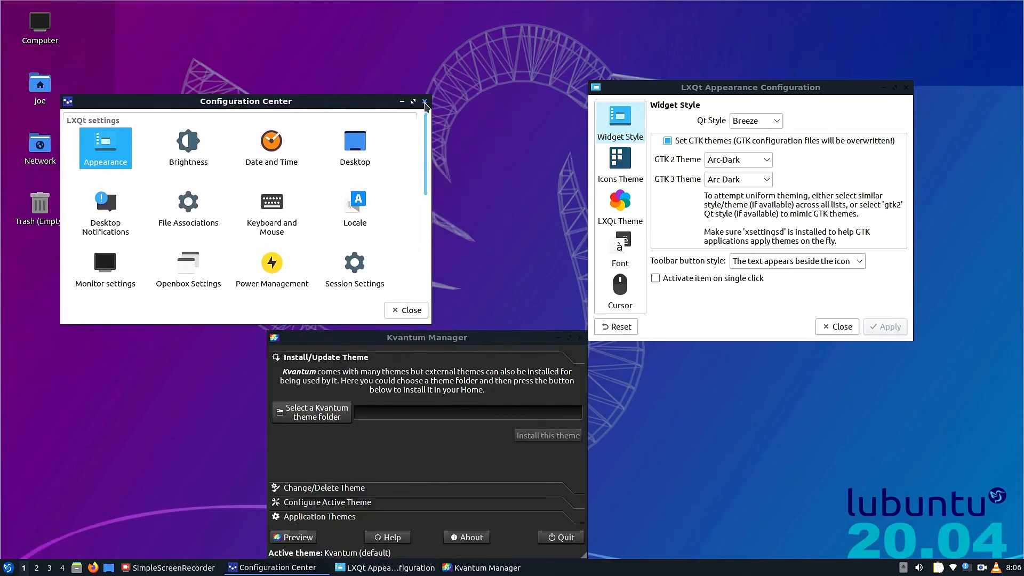
{"action": "left_click", "coordinate": [426, 103]}
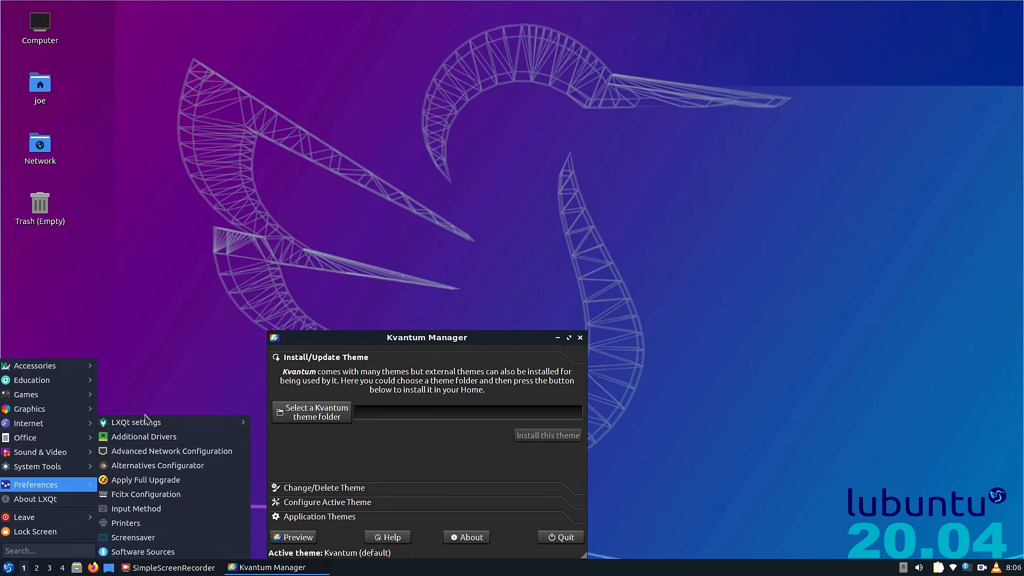
Reopen LXQt settings and make KvArcDark the active Kvantum theme.
{"action": "left_click", "coordinate": [135, 422]}
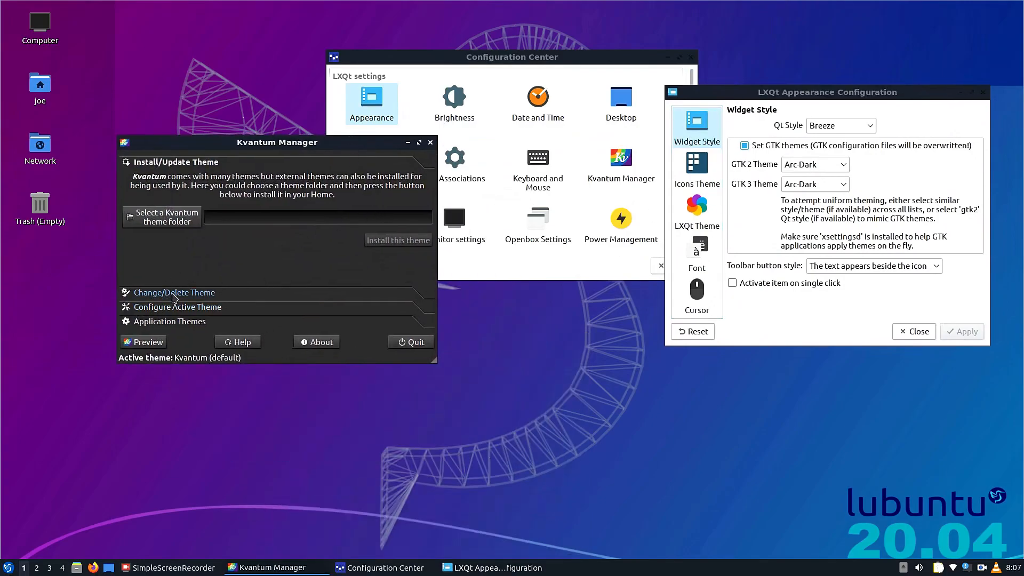
{"action": "left_click", "coordinate": [174, 292]}
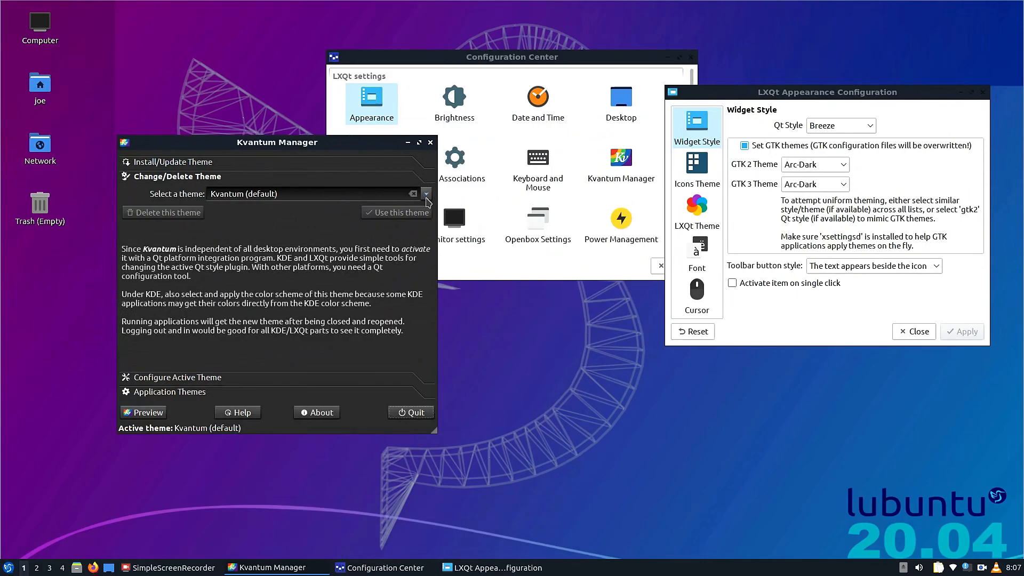
{"action": "left_click", "coordinate": [425, 193]}
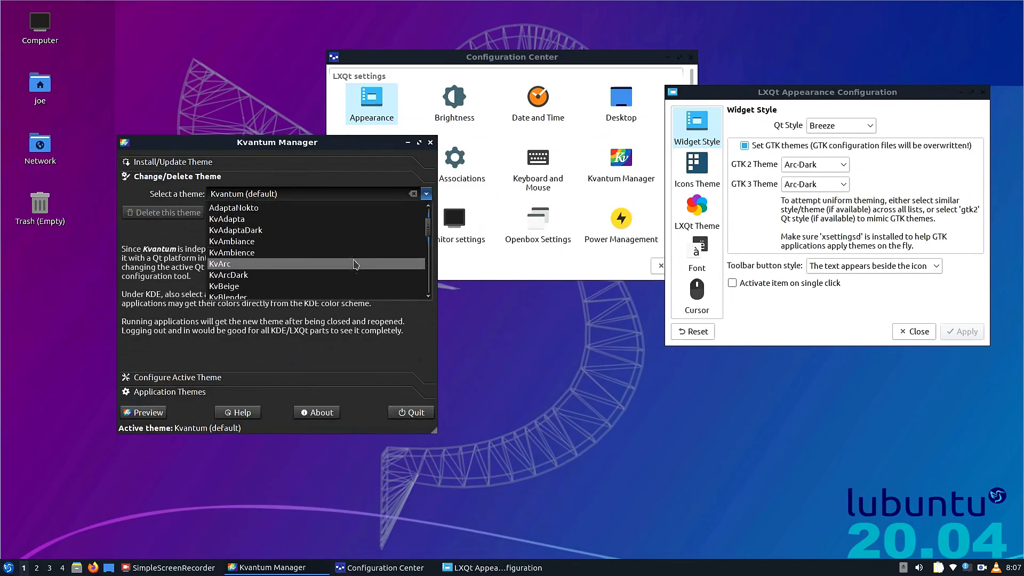
{"action": "left_click", "coordinate": [228, 275]}
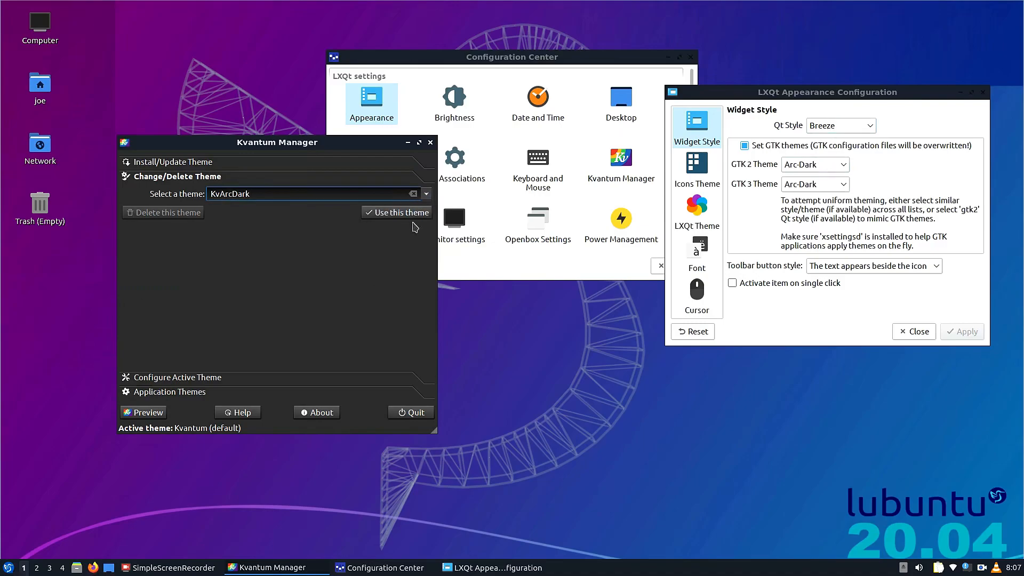
{"action": "left_click", "coordinate": [395, 213]}
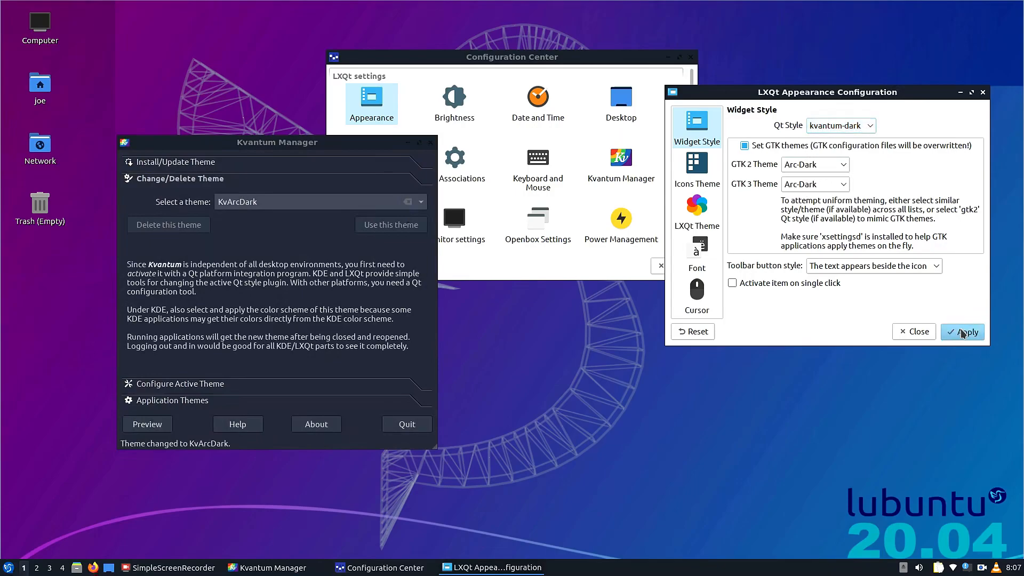
Apply the kvantum-dark Qt style while keeping Arc-Dark as the GTK 2 theme.
{"action": "left_click", "coordinate": [961, 332]}
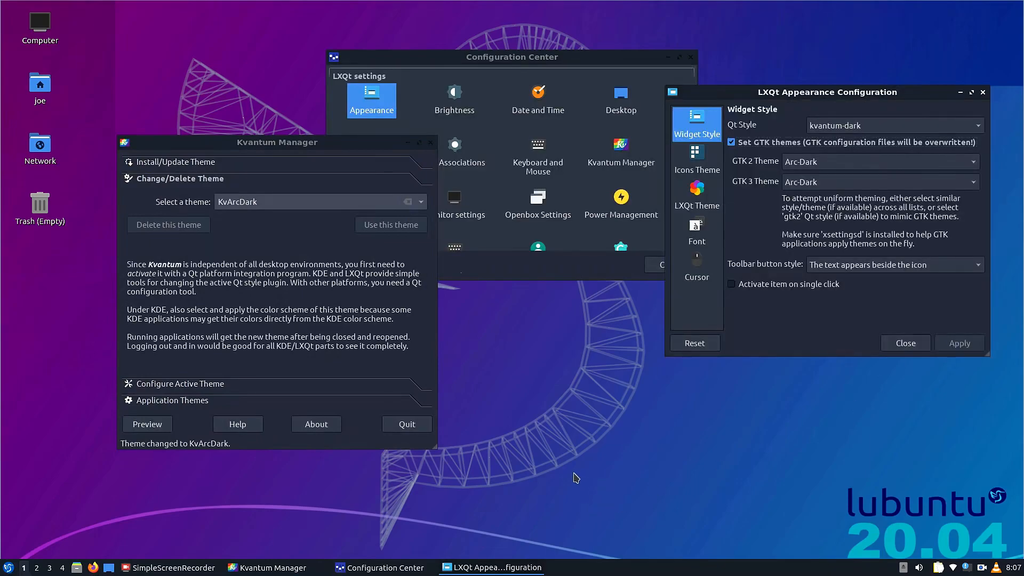
{"action": "mouse_move", "coordinate": [763, 454]}
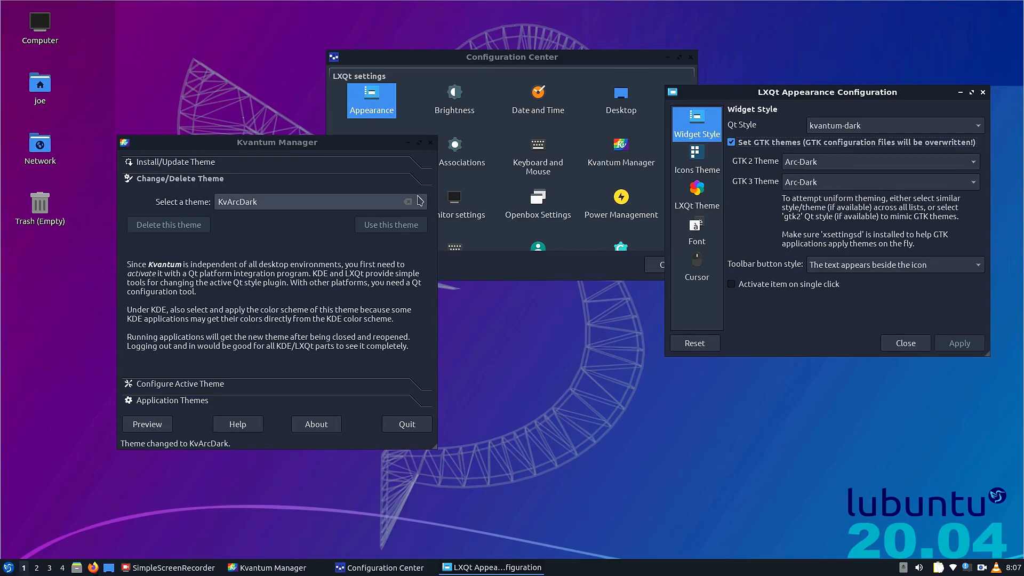
{"action": "left_click", "coordinate": [391, 224]}
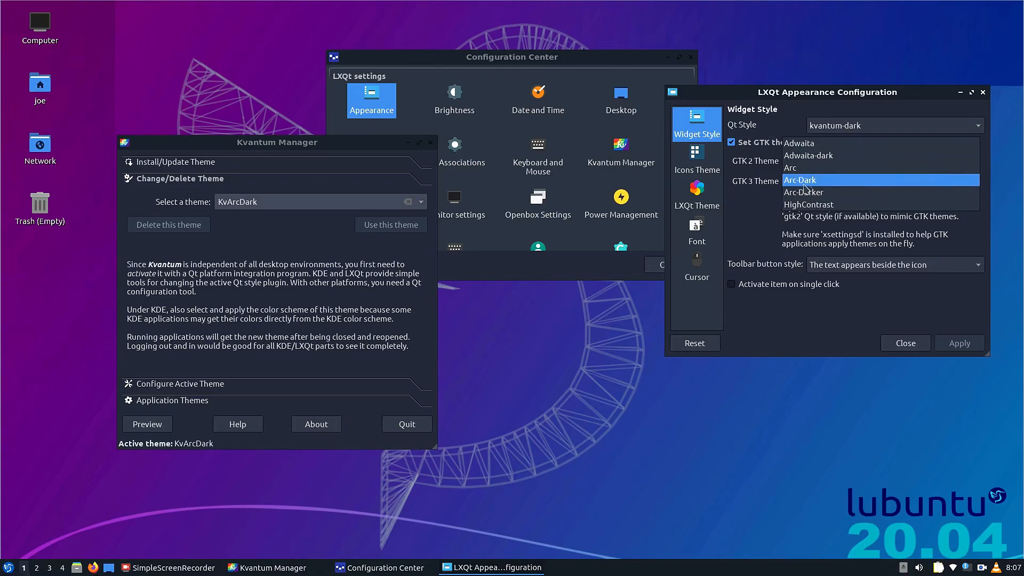
{"action": "left_click", "coordinate": [799, 179]}
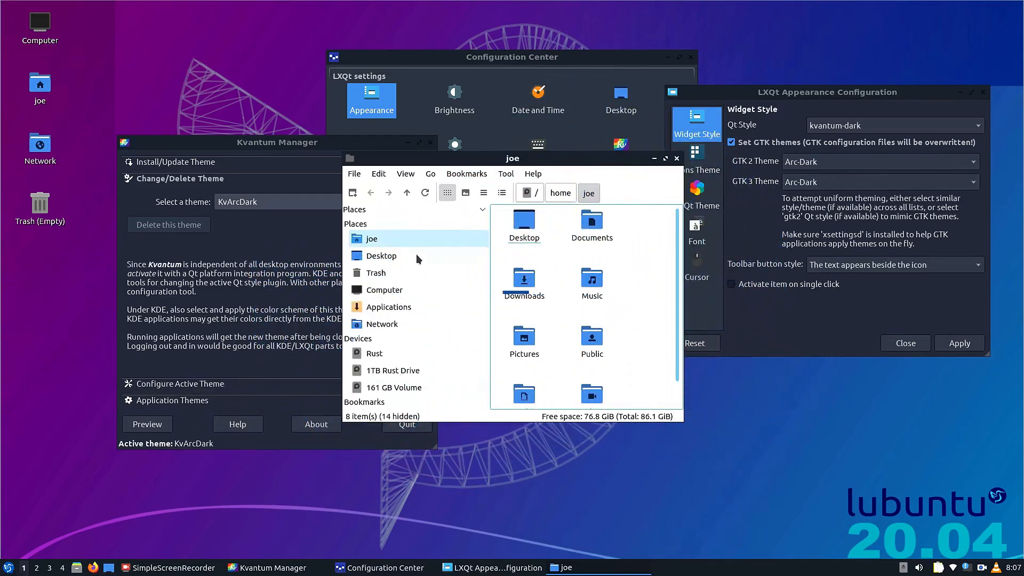
Browse from the filesystem root into /usr/share/themes to view installed themes.
{"action": "left_click", "coordinate": [385, 289]}
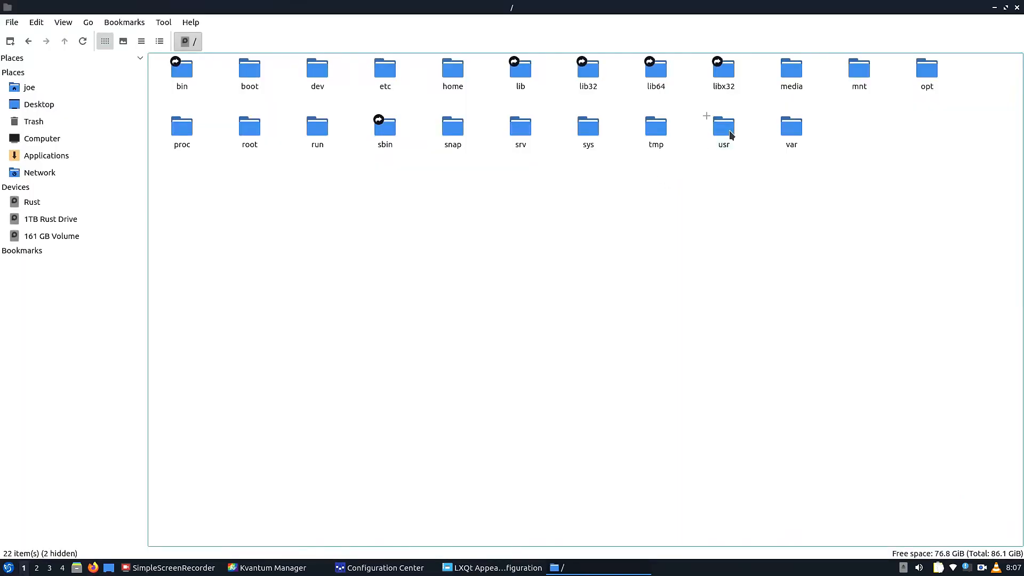
{"action": "double_click", "coordinate": [723, 126]}
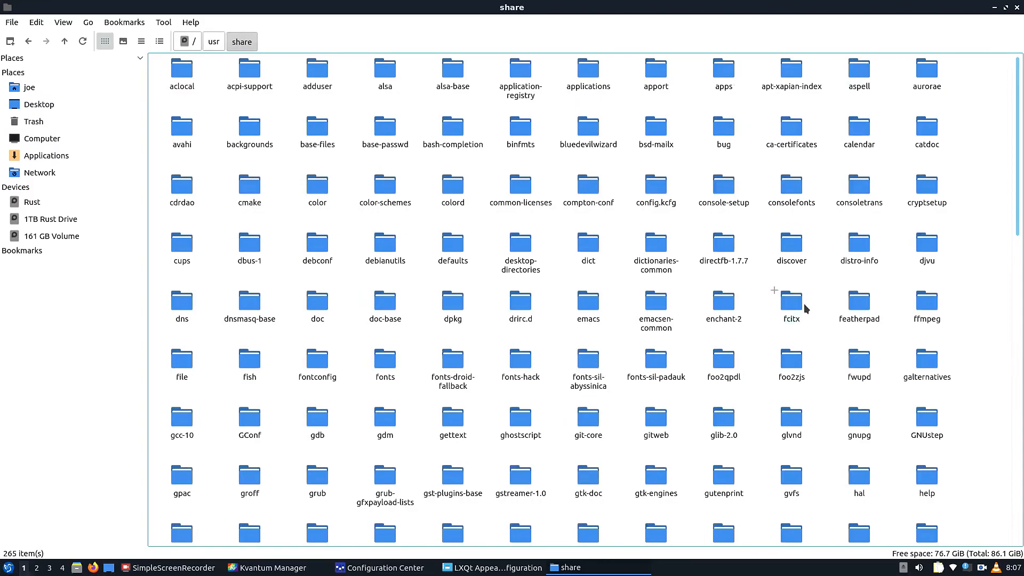
{"action": "double_click", "coordinate": [790, 305]}
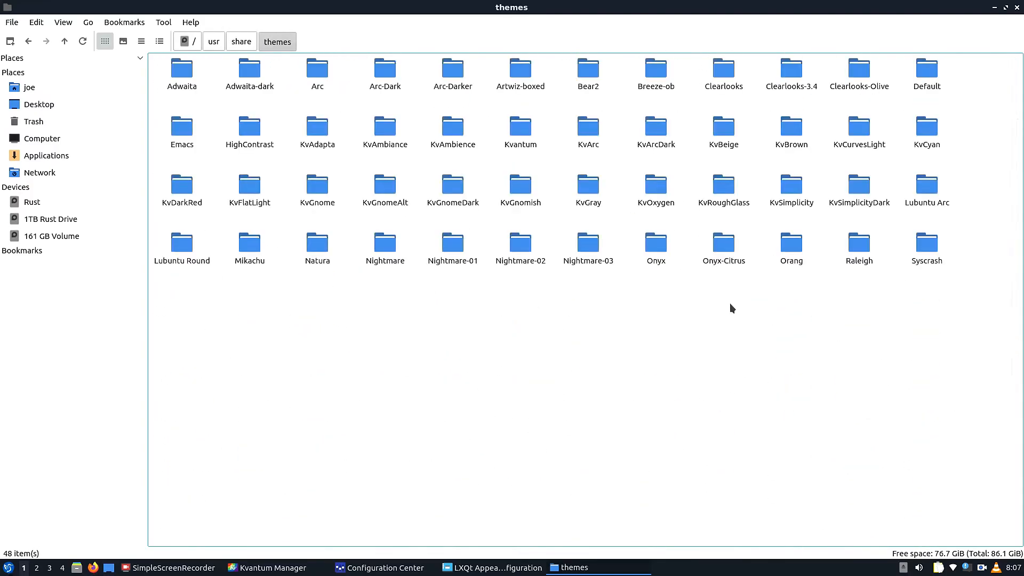
{"action": "mouse_move", "coordinate": [701, 417]}
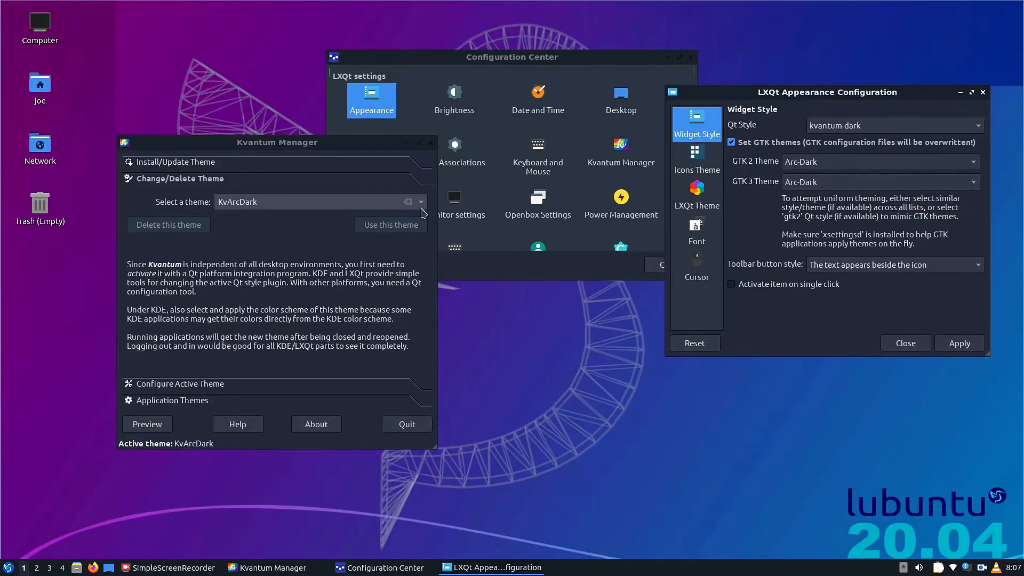
Pick KvGnomeDark in Kvantum, set GTK 2 theme to Adwaita-dark and Qt style to kvantum.
{"action": "left_click", "coordinate": [420, 202]}
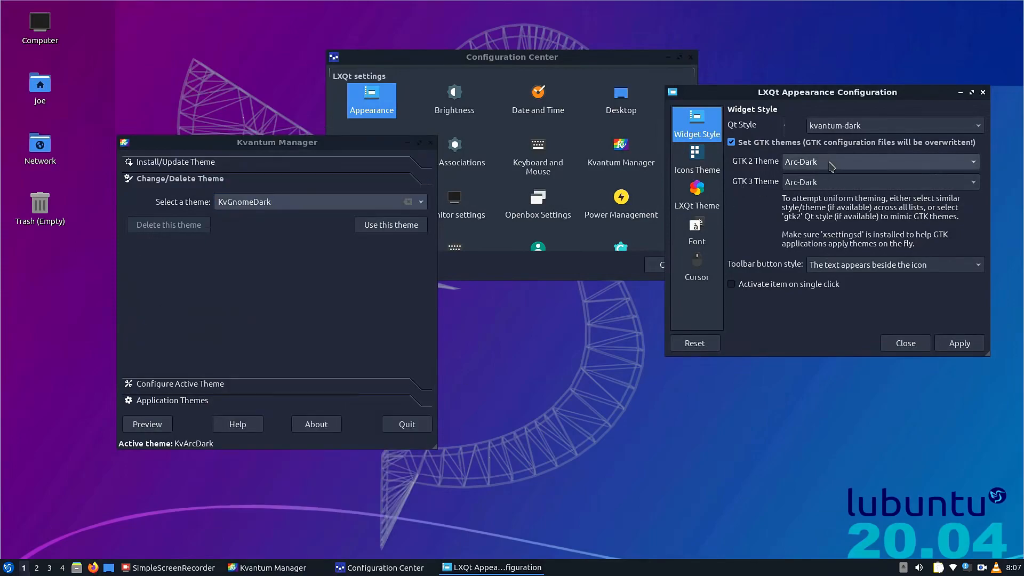
{"action": "left_click", "coordinate": [878, 161]}
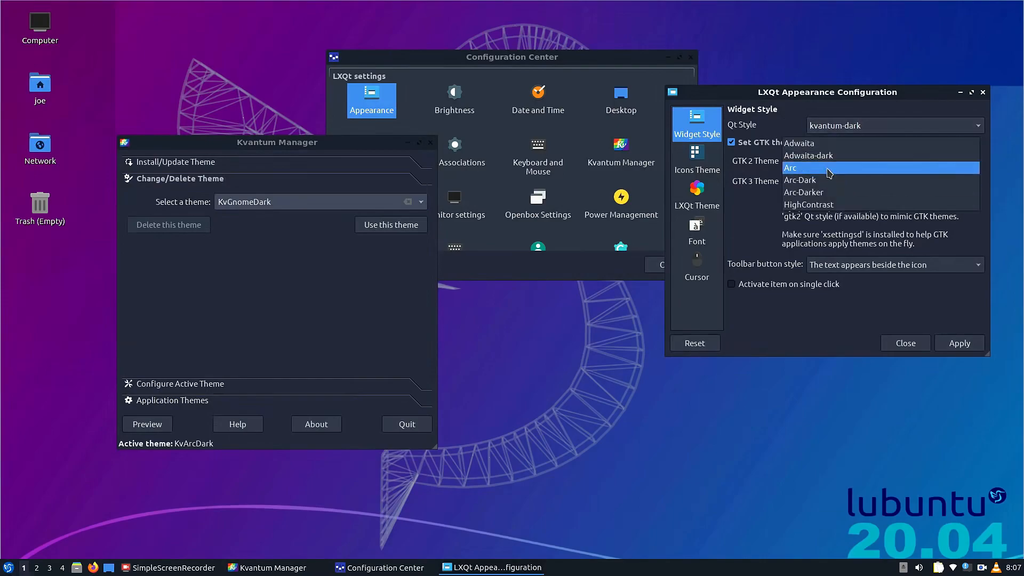
{"action": "left_click", "coordinate": [391, 225]}
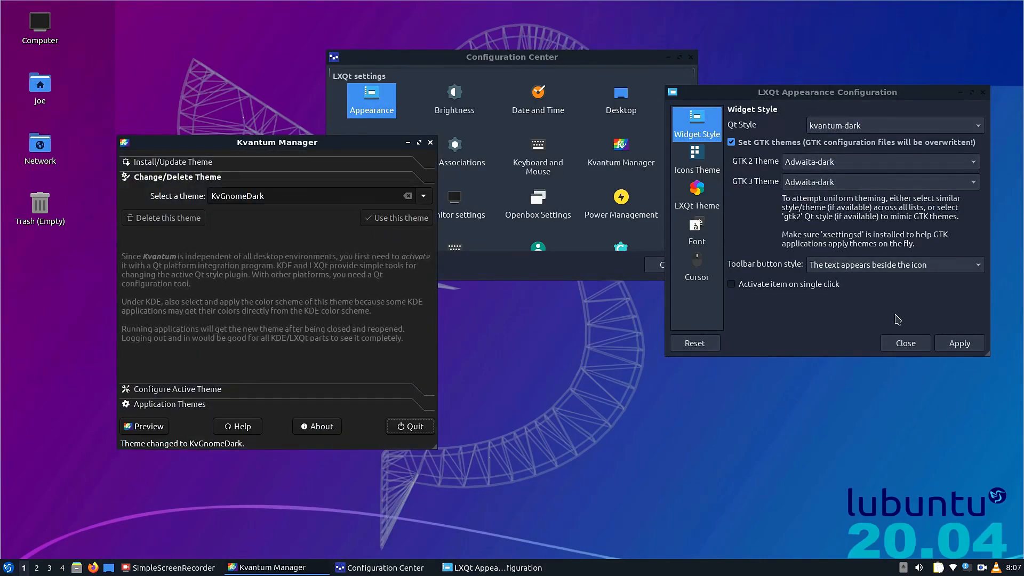
{"action": "left_click", "coordinate": [894, 126]}
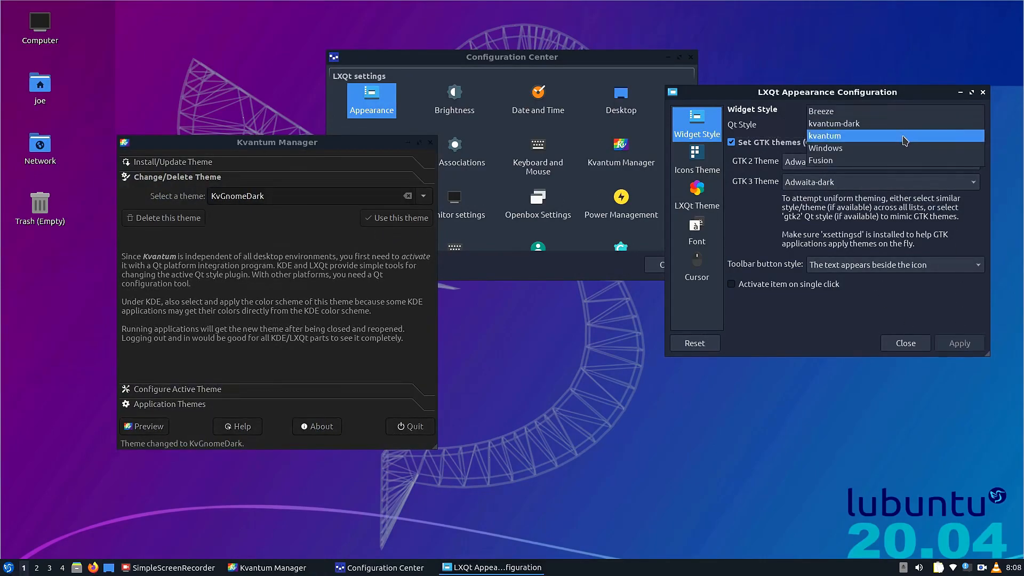
{"action": "left_click", "coordinate": [824, 135]}
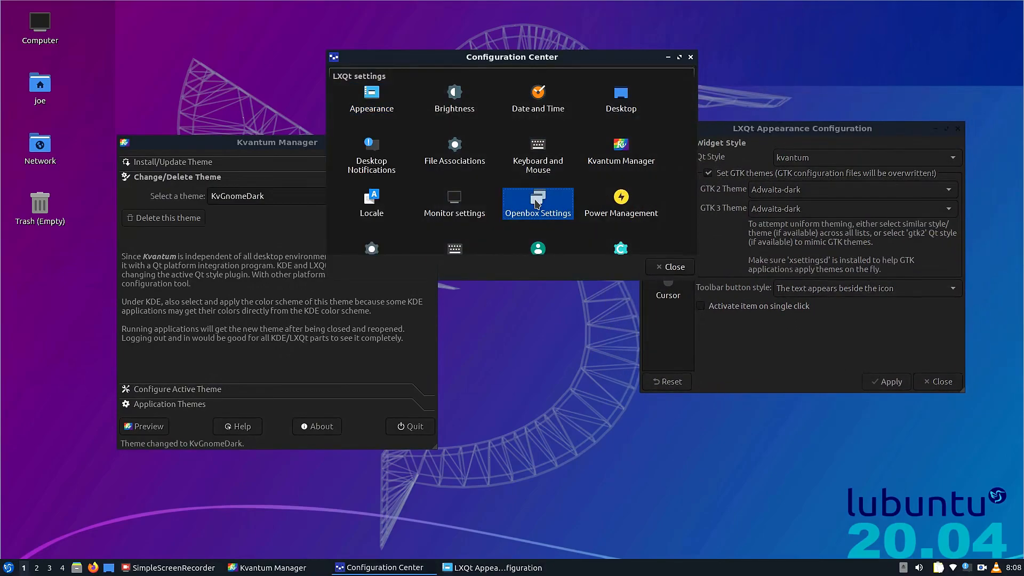
Bring up the Openbox window manager preferences and browse the window theme list.
{"action": "left_click", "coordinate": [537, 202]}
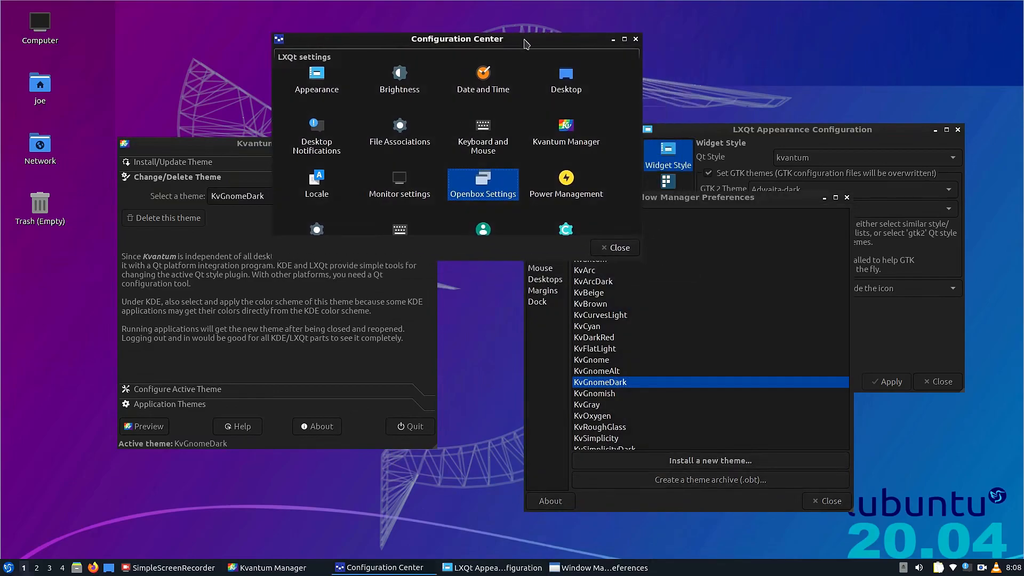
{"action": "scroll", "scroll_direction": "down", "scroll_amount": 3}
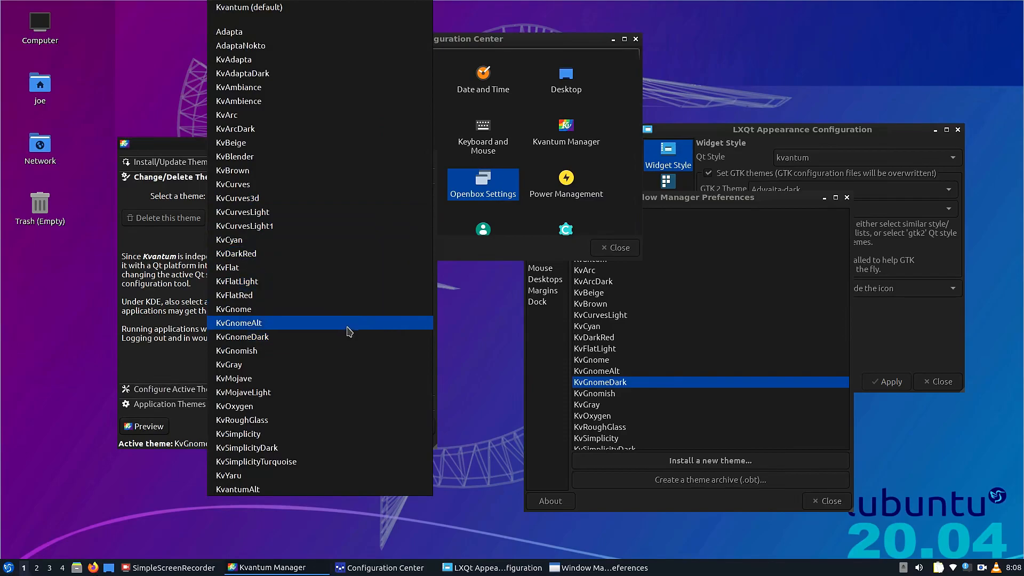
{"action": "mouse_move", "coordinate": [339, 115]}
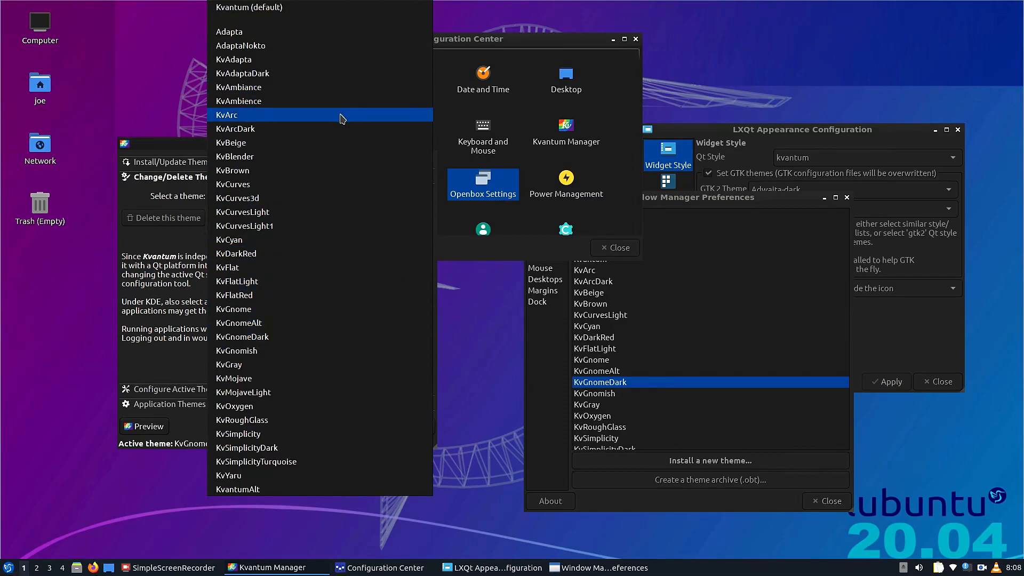
Choose KvArcDark in Kvantum Manager and set the GTK theme to Arc-Dark.
{"action": "left_click", "coordinate": [235, 129]}
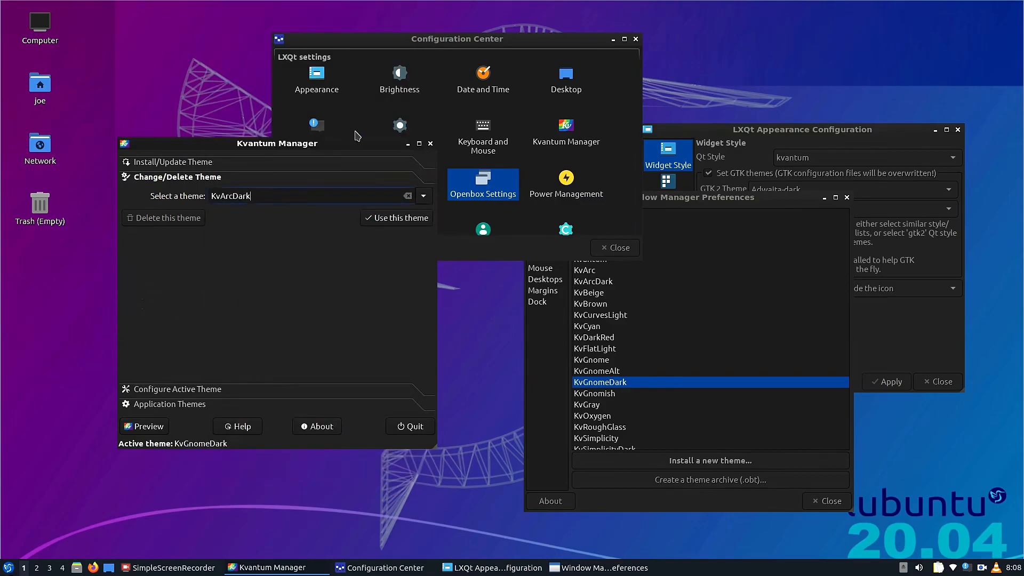
{"action": "left_click", "coordinate": [865, 190]}
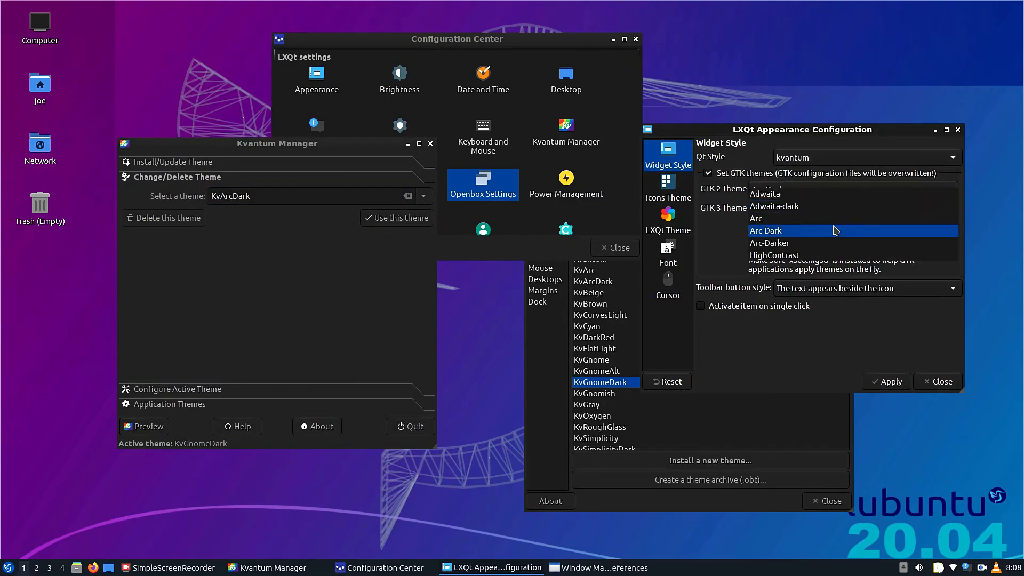
{"action": "left_click", "coordinate": [765, 230]}
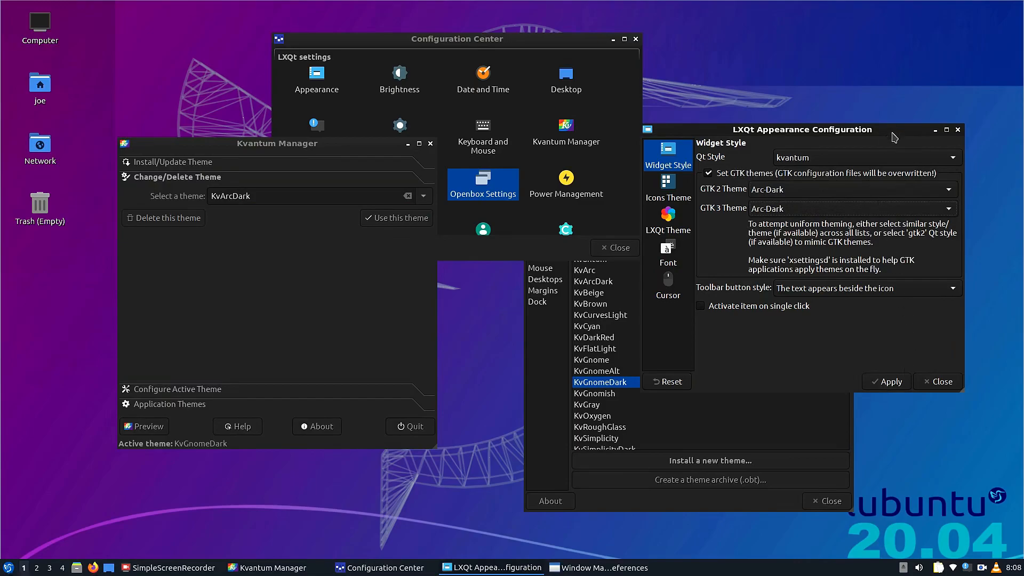
{"action": "mouse_move", "coordinate": [377, 240]}
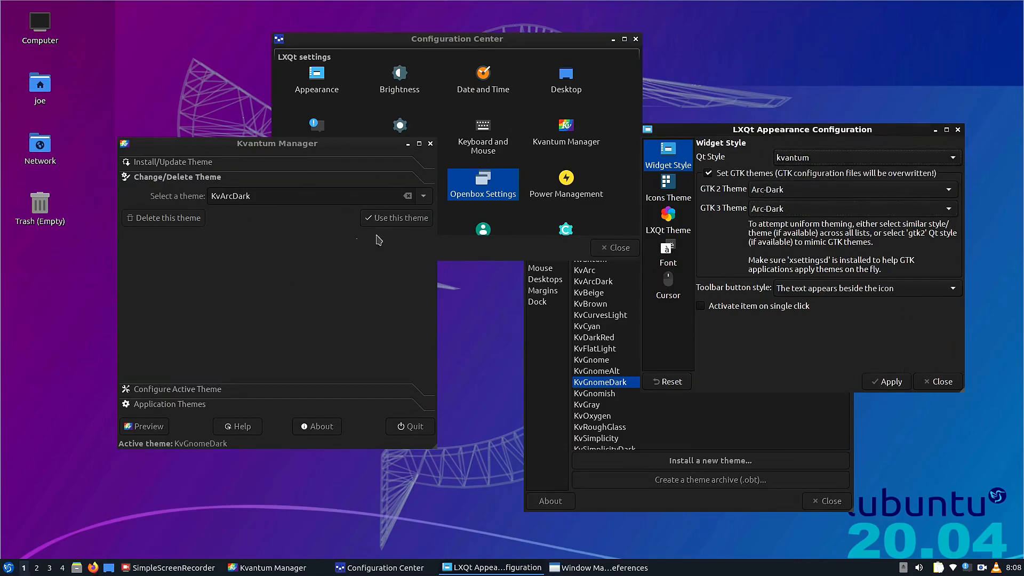
Pick KvArcDark from the Kvantum theme list and set the Qt style to kvantum-dark.
{"action": "left_click", "coordinate": [422, 196]}
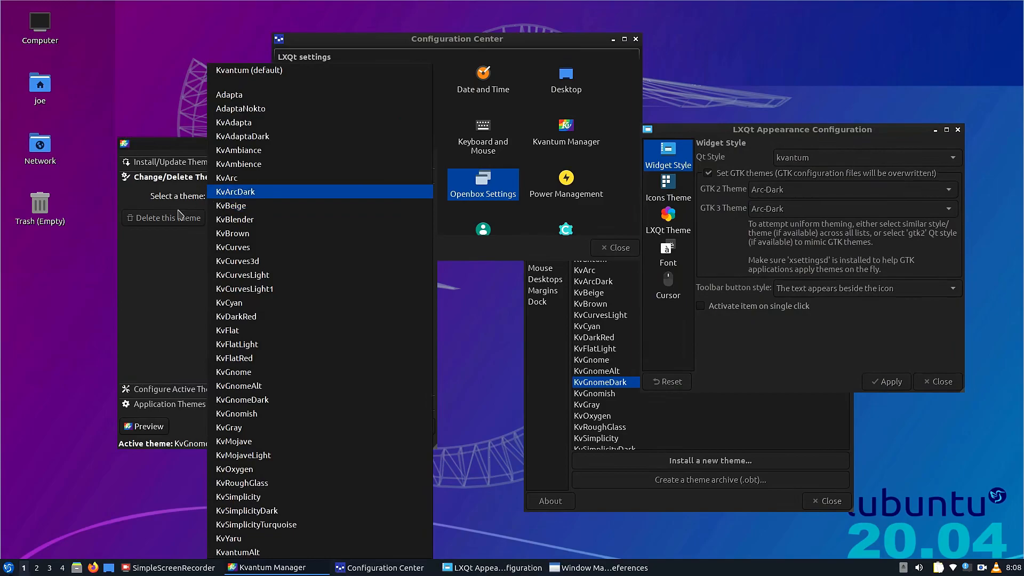
{"action": "left_click", "coordinate": [950, 157]}
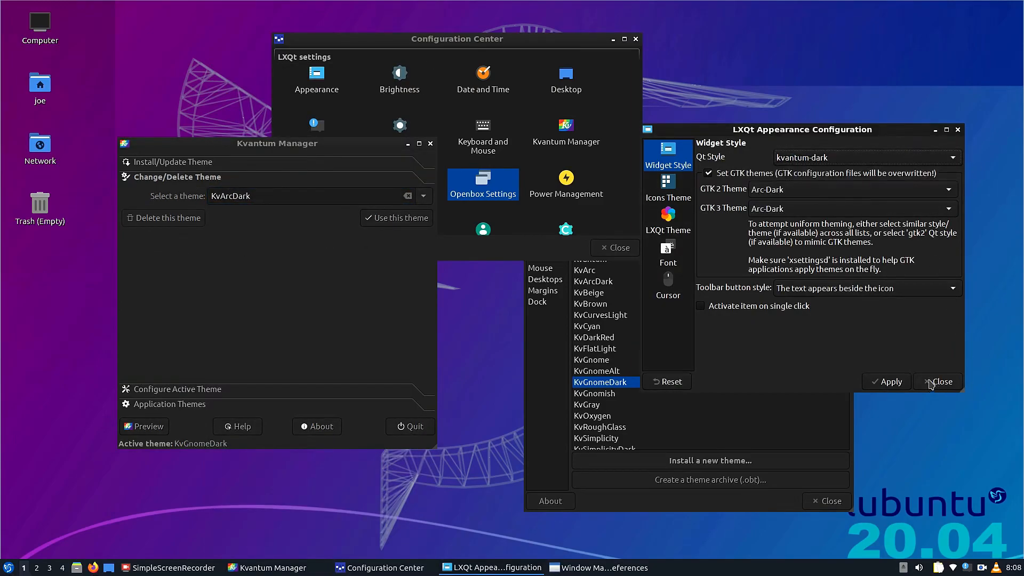
{"action": "left_click", "coordinate": [865, 156]}
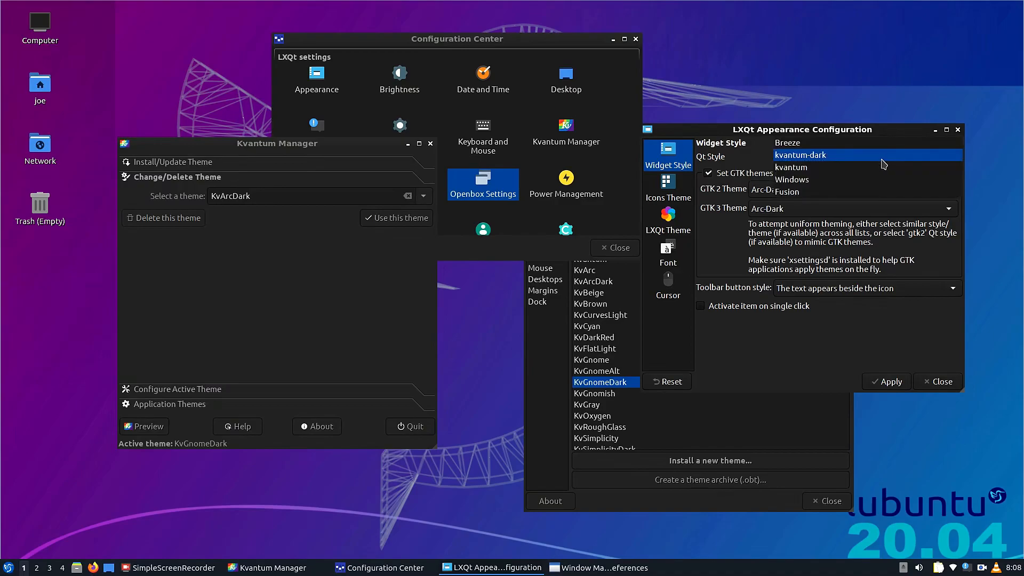
{"action": "left_click", "coordinate": [798, 154]}
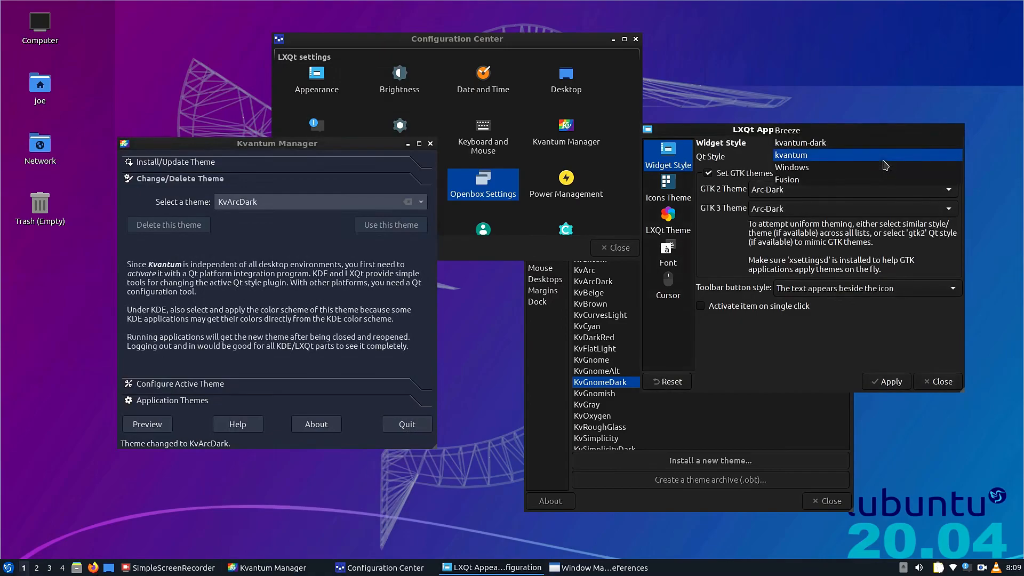
Settle the Qt widget style on kvantum and leave the bare desktop.
{"action": "left_click", "coordinate": [790, 155]}
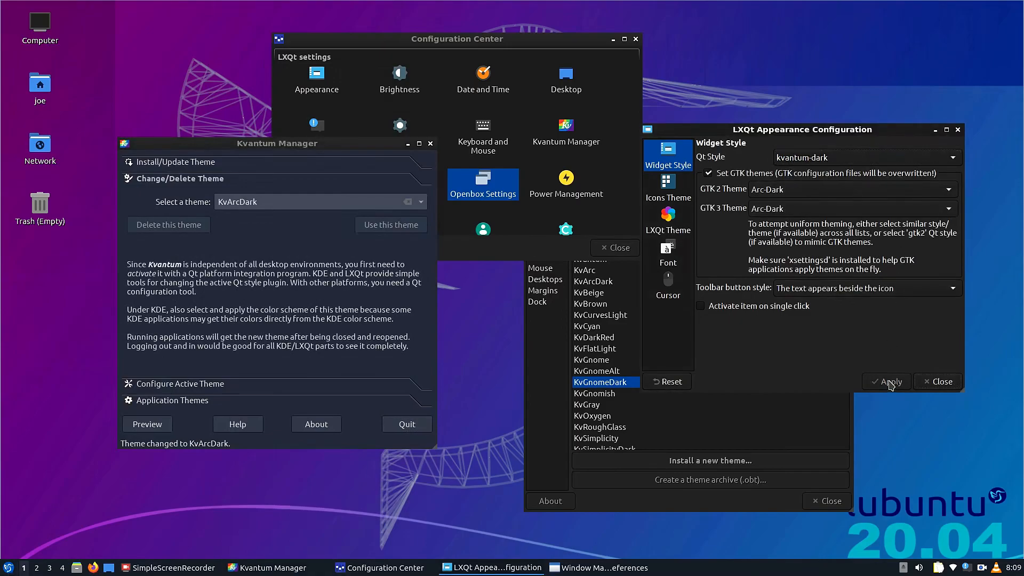
{"action": "left_click", "coordinate": [864, 157]}
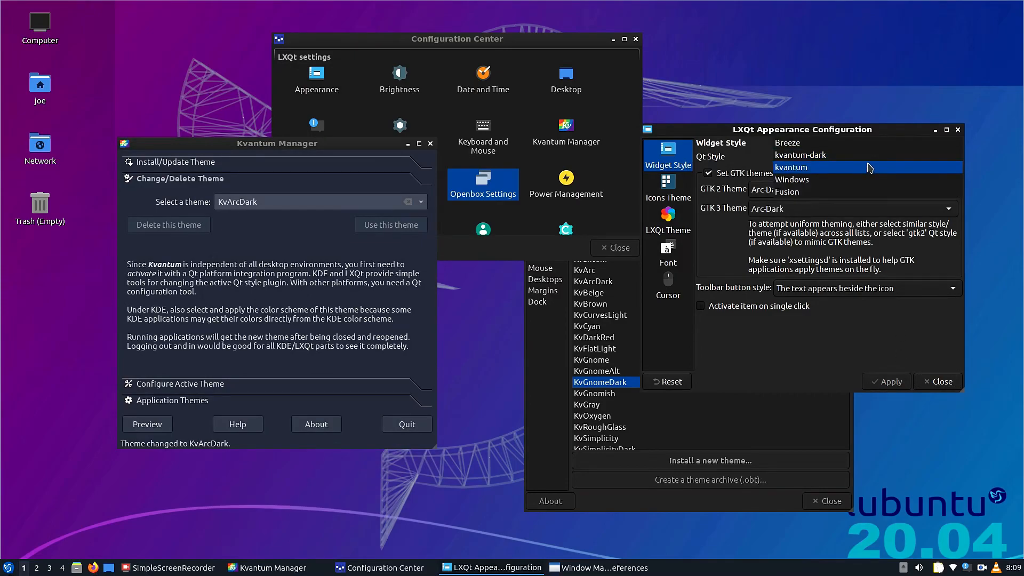
{"action": "left_click", "coordinate": [822, 168]}
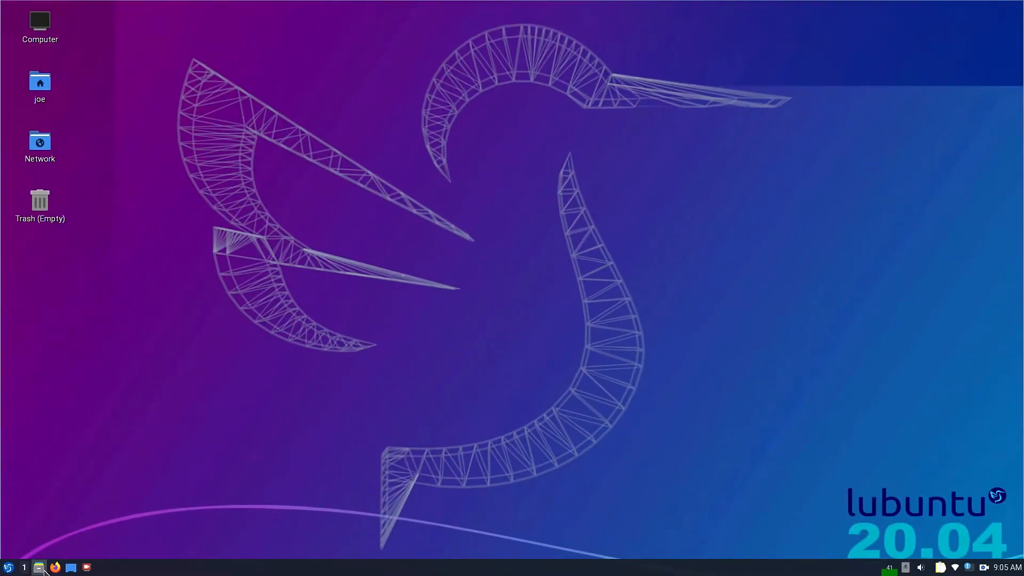
{"action": "mouse_move", "coordinate": [65, 534]}
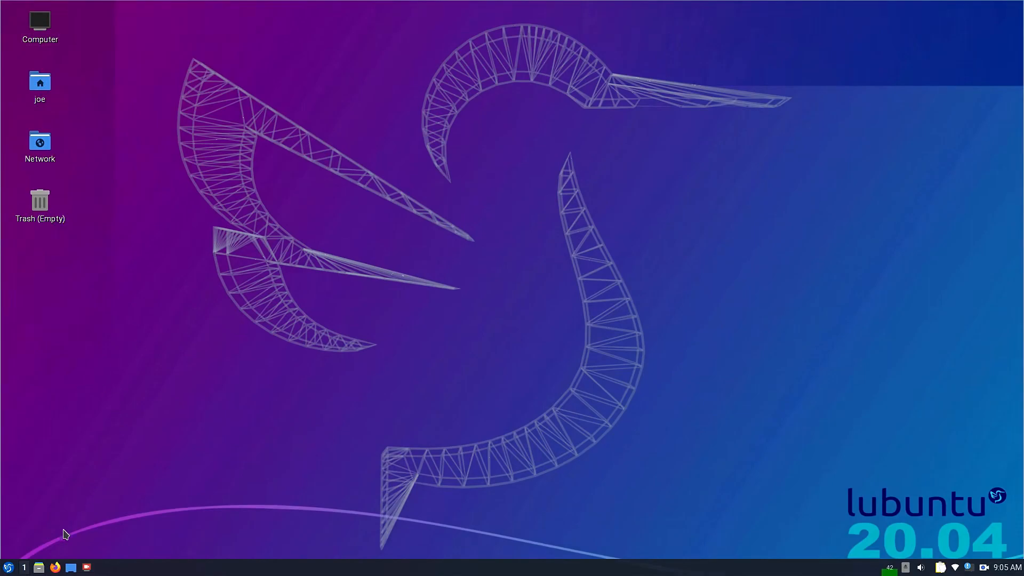
Launch the compositor settings from the application menu's Preferences > LXQt settings.
{"action": "right_click", "coordinate": [38, 566]}
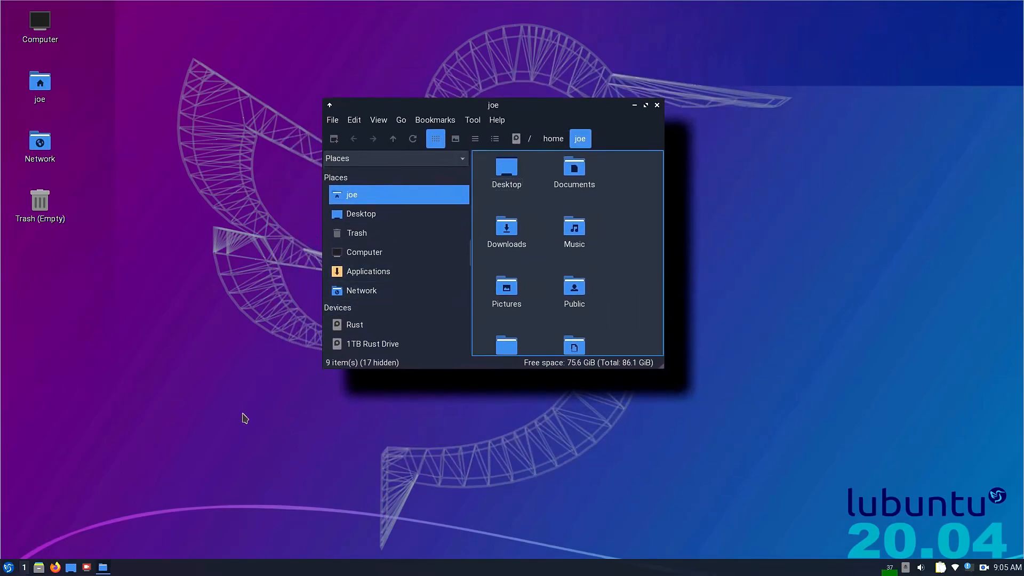
{"action": "left_click", "coordinate": [10, 566]}
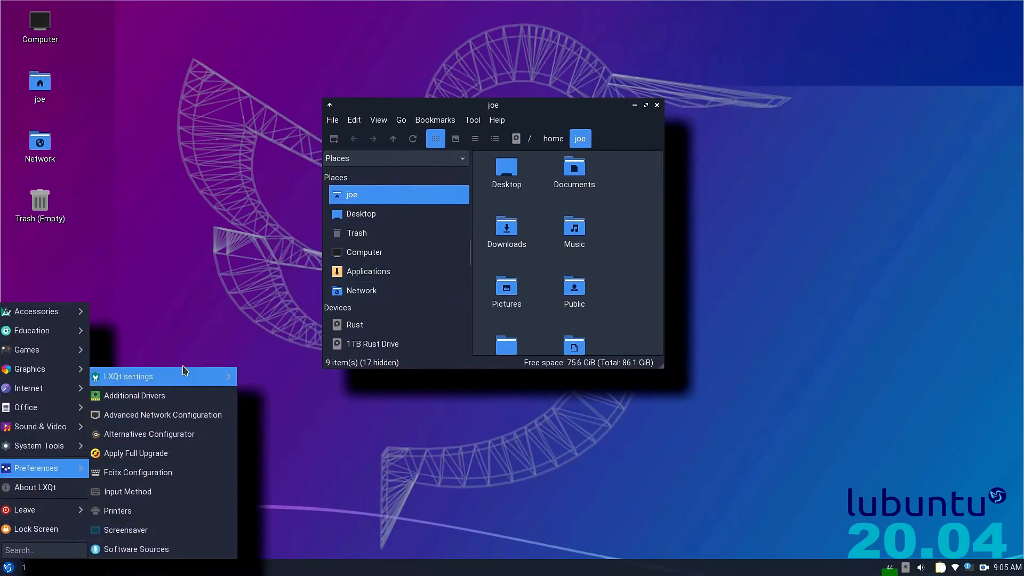
{"action": "left_click", "coordinate": [128, 377]}
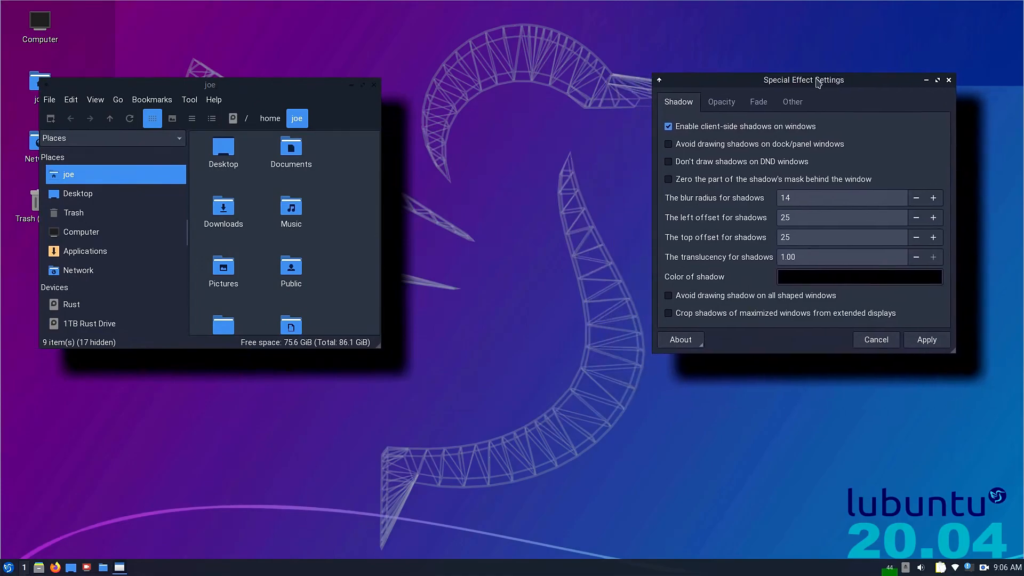
Lower the shadow blur radius, review the Opacity settings, and move the panel to the top.
{"action": "left_click_drag", "start_coordinate": [210, 84], "coordinate": [319, 91]}
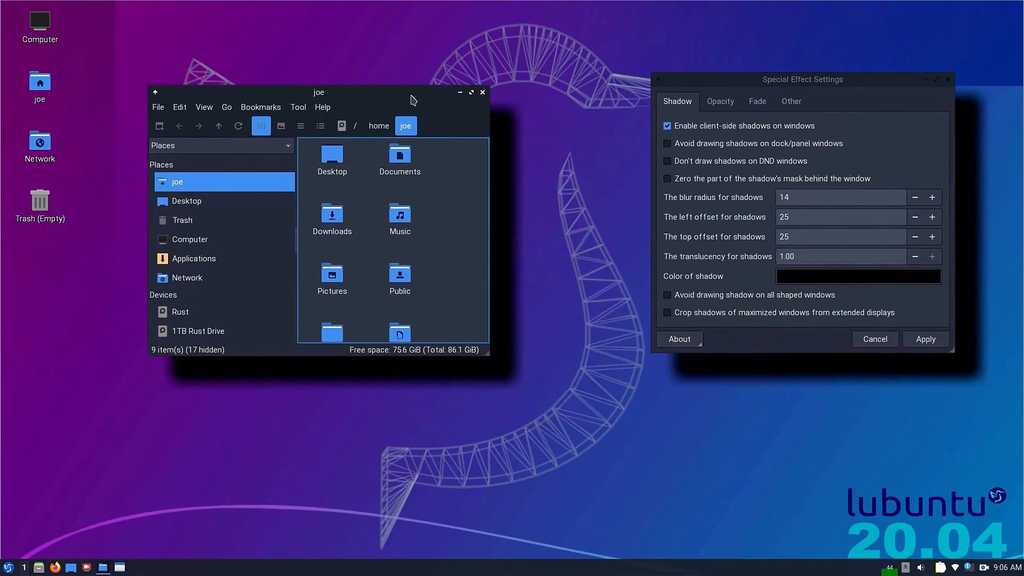
{"action": "mouse_move", "coordinate": [465, 170]}
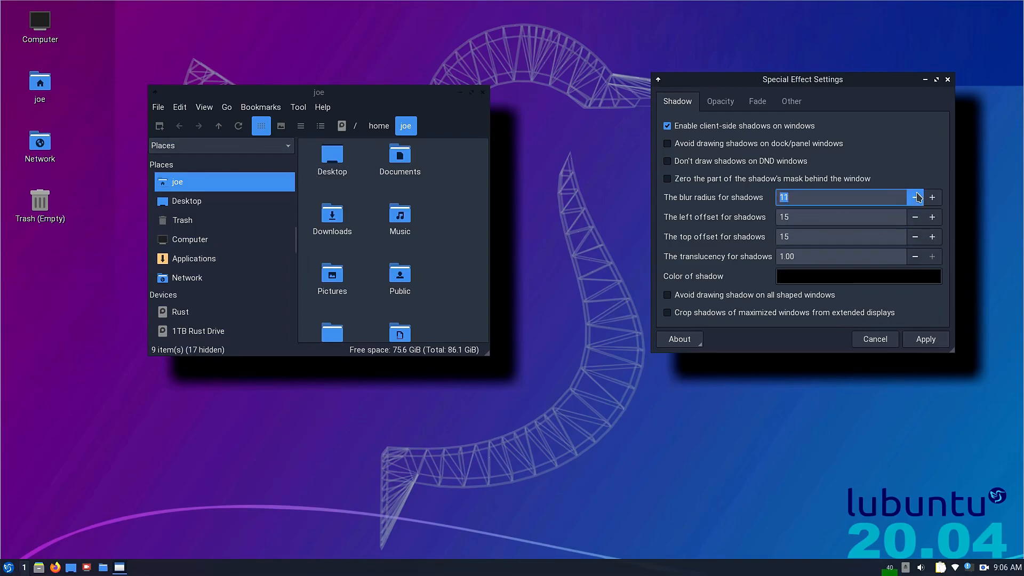
{"action": "left_click", "coordinate": [915, 197]}
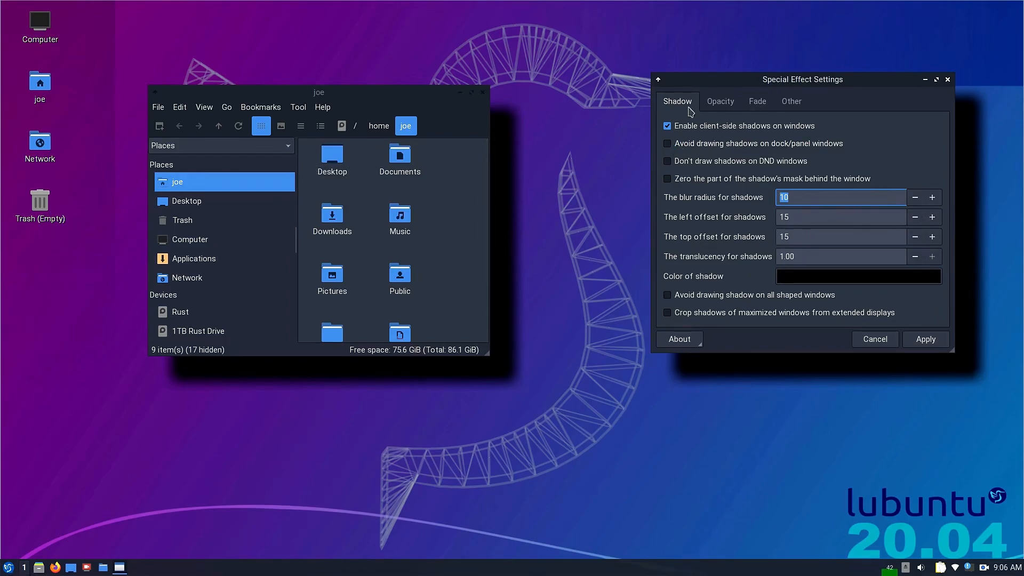
{"action": "left_click", "coordinate": [720, 102]}
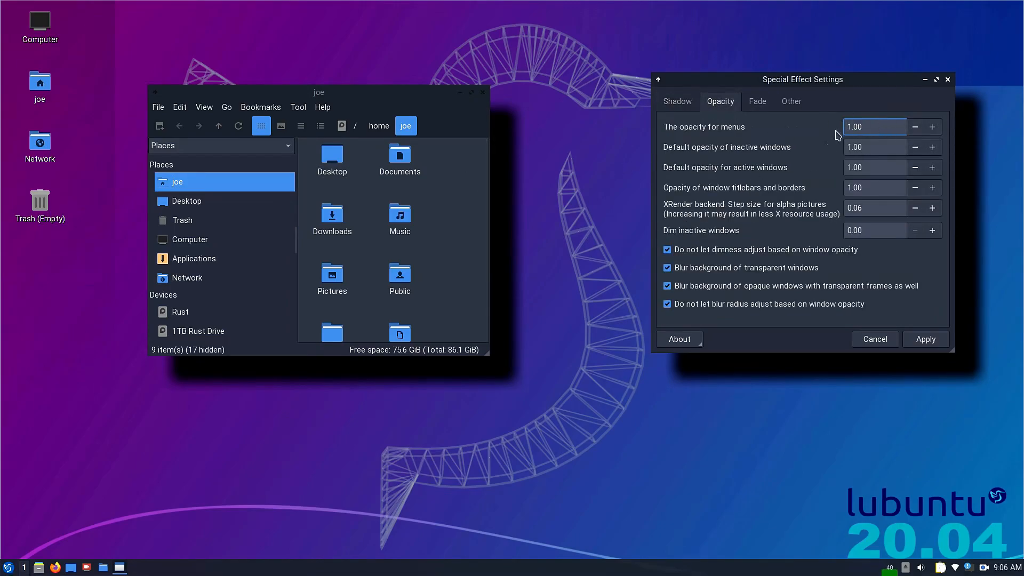
{"action": "left_click", "coordinate": [8, 566]}
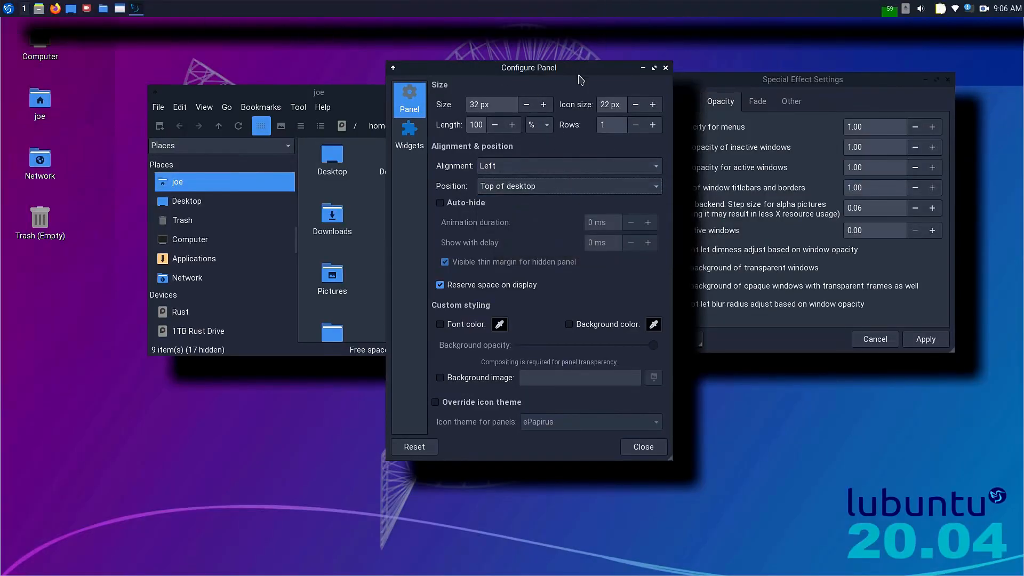
Try the panel on the right edge of the desktop, then return it to the bottom.
{"action": "left_click_drag", "start_coordinate": [529, 67], "coordinate": [522, 88]}
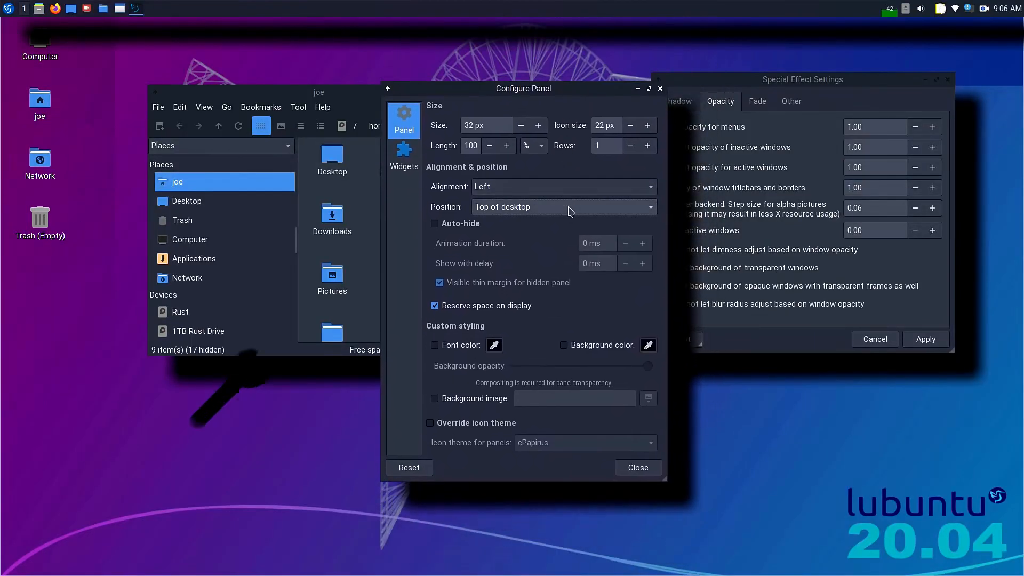
{"action": "left_click", "coordinate": [562, 187]}
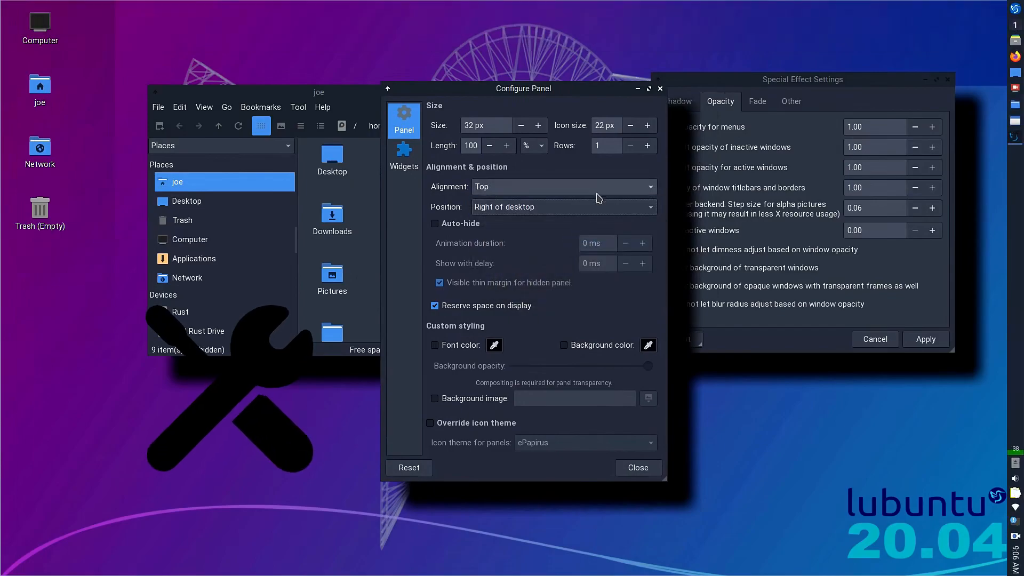
{"action": "left_click", "coordinate": [562, 185]}
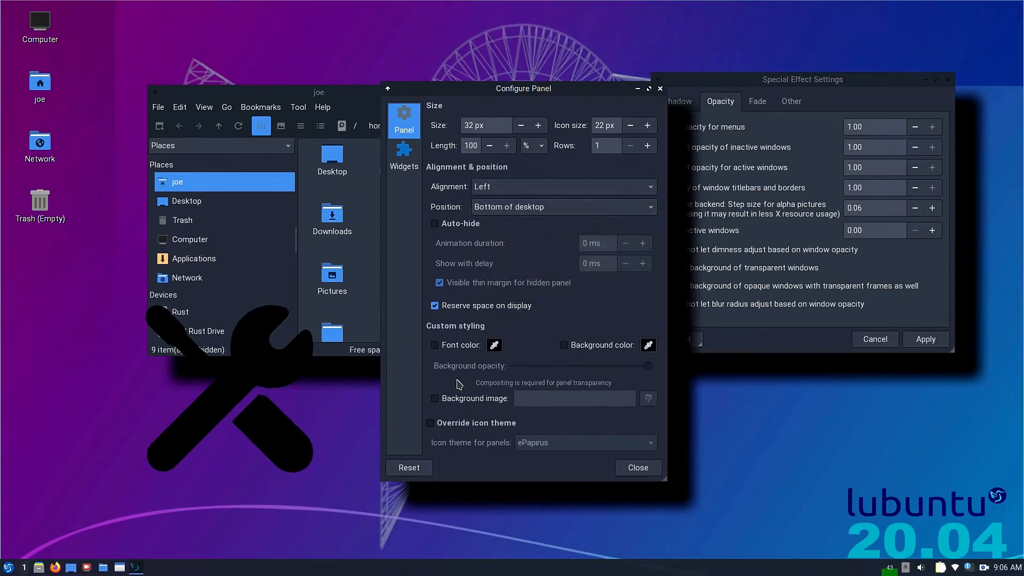